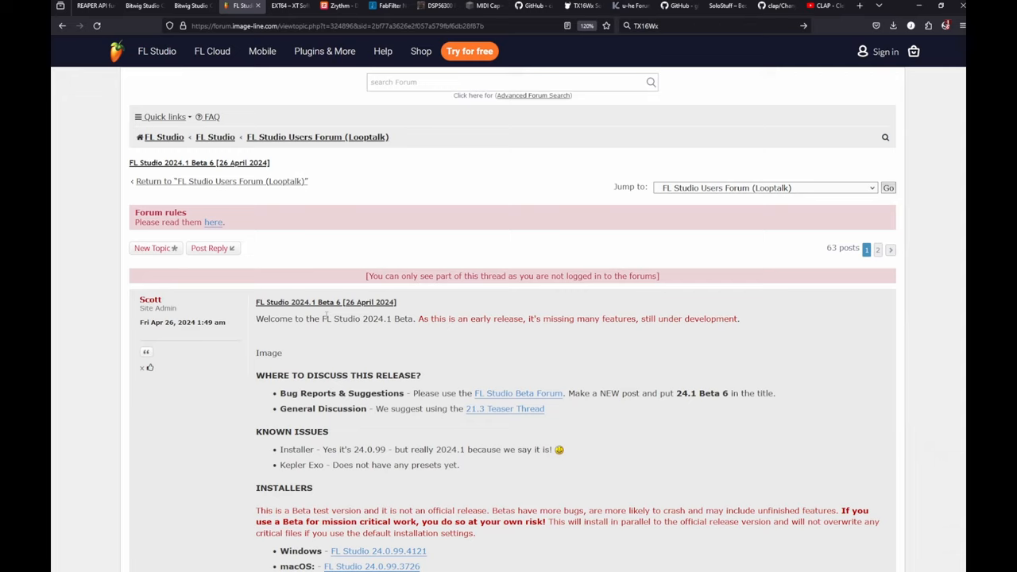
pyautogui.moveTo(328, 336)
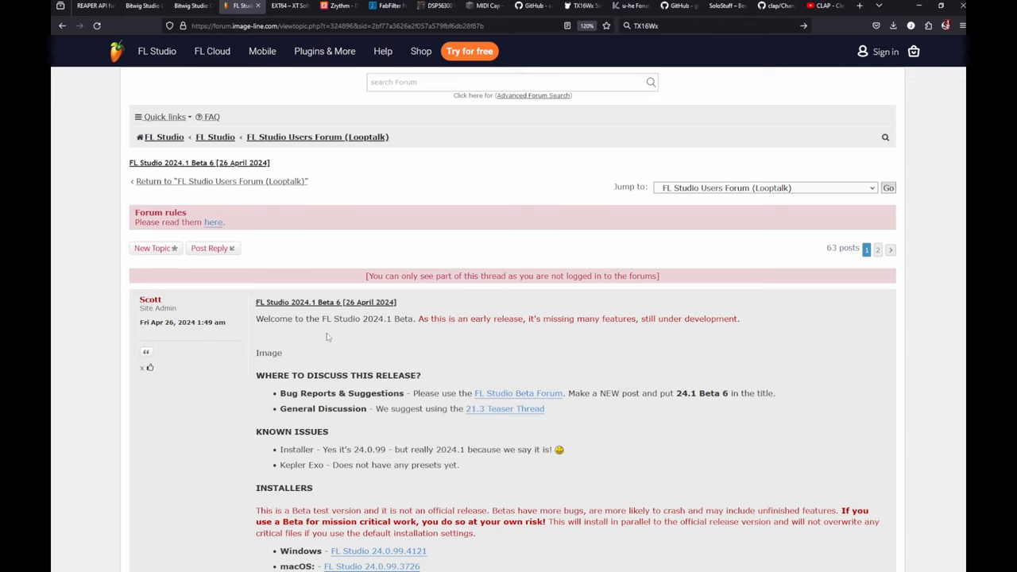
pyautogui.moveTo(365, 216)
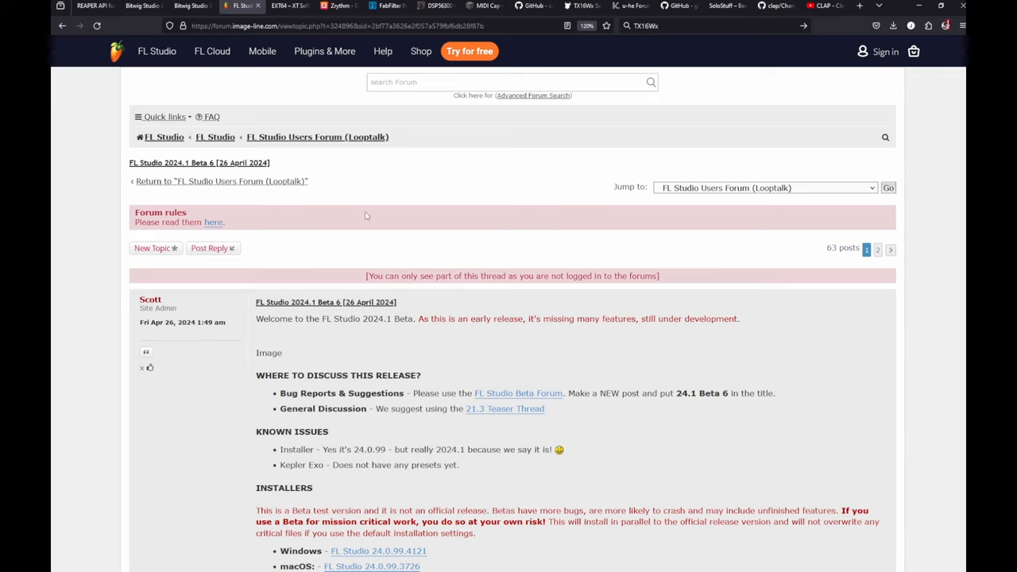
# - Switch to the energyXT EXT64 tab and highlight its plugin support text
pyautogui.click(285, 7)
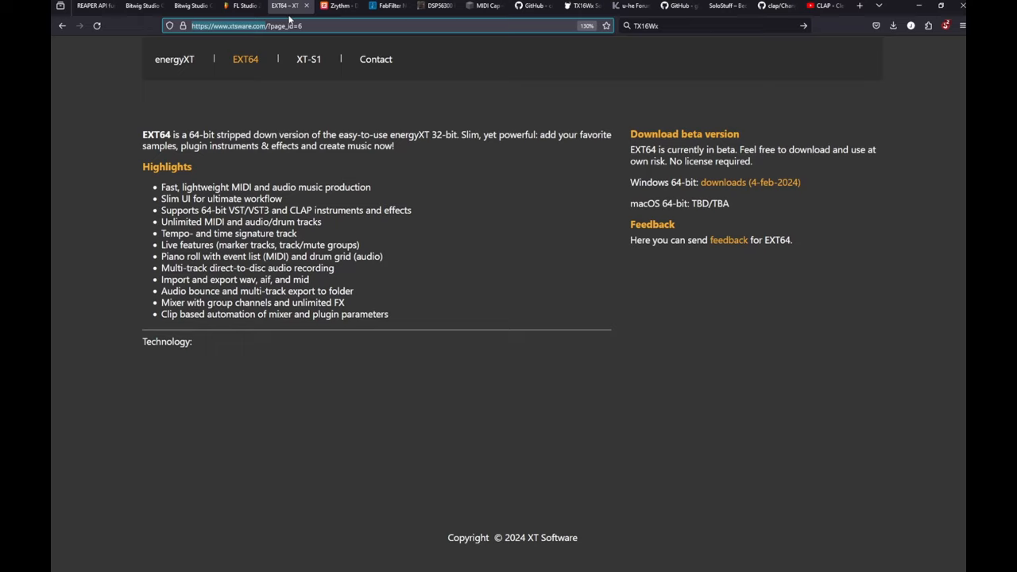
pyautogui.moveTo(223, 114)
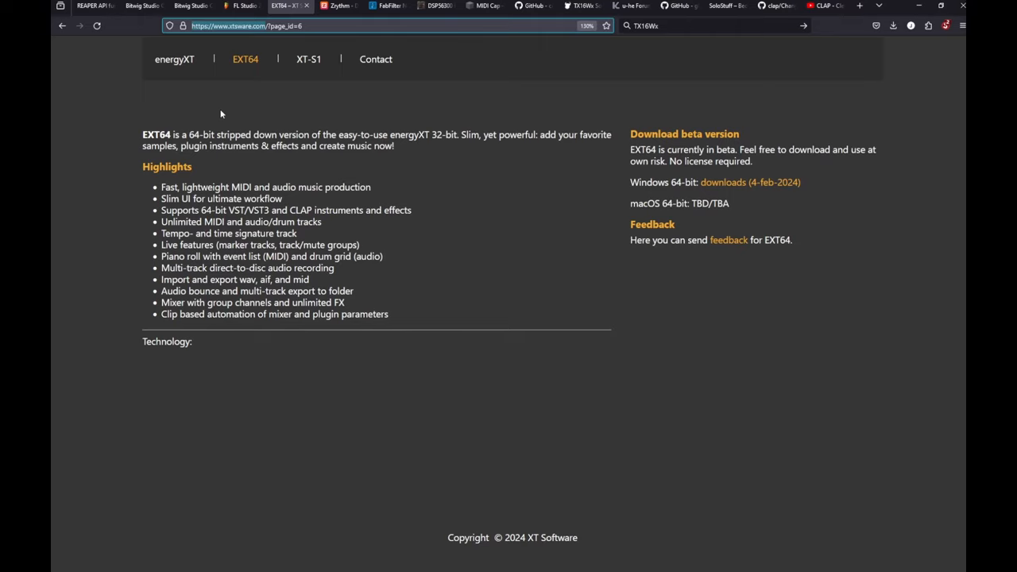
pyautogui.moveTo(280, 210); pyautogui.dragTo(394, 209)
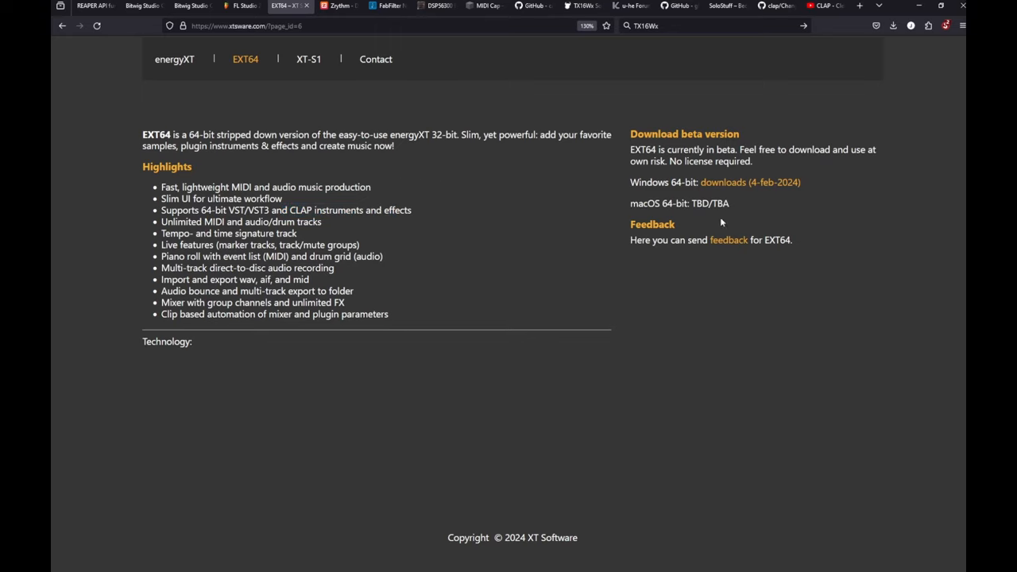
pyautogui.moveTo(251, 111)
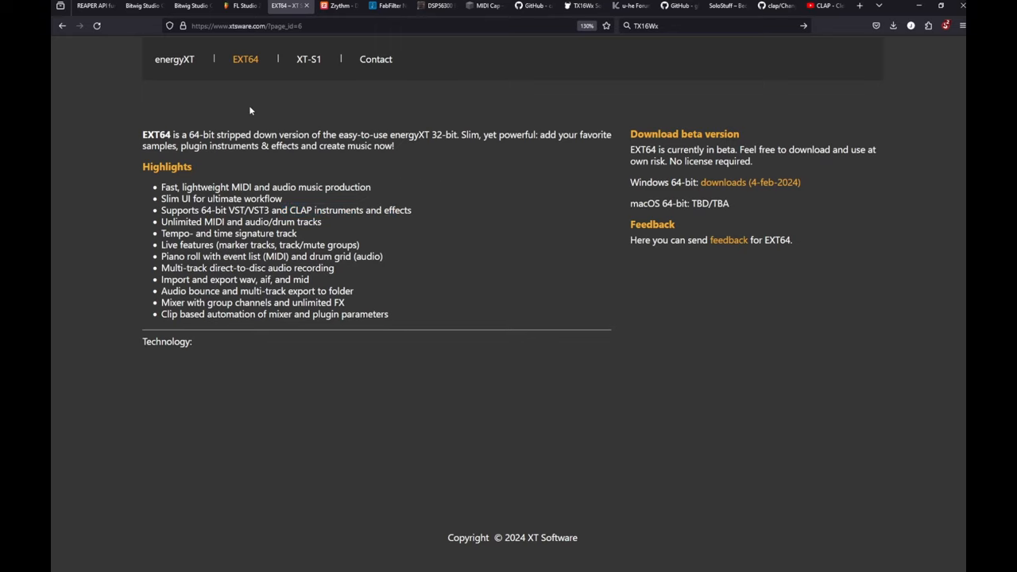
pyautogui.moveTo(294, 182)
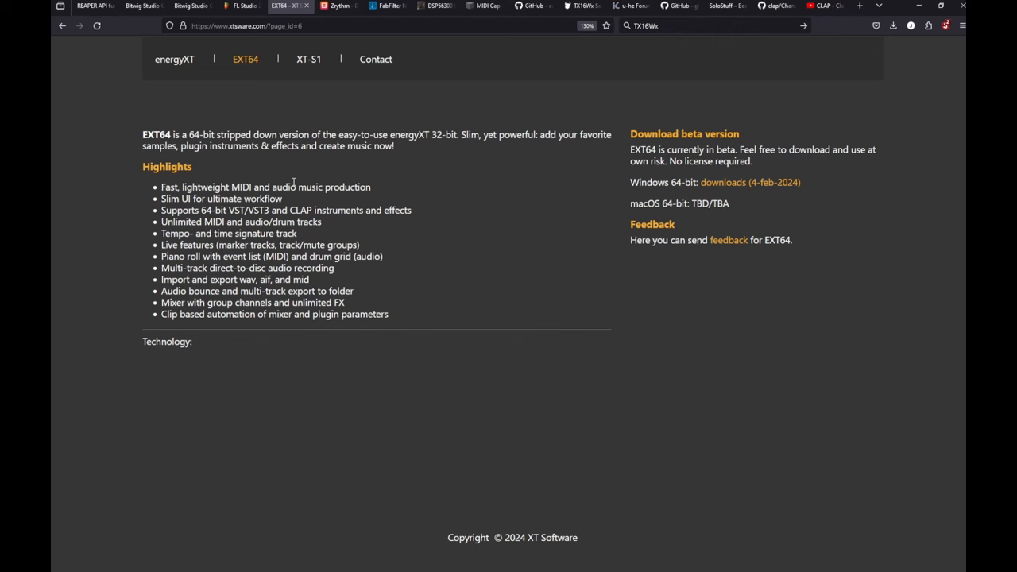
# - Switch to the Zrythm tab and scroll through features, showcase, testimonials and footer, then back up
pyautogui.click(337, 6)
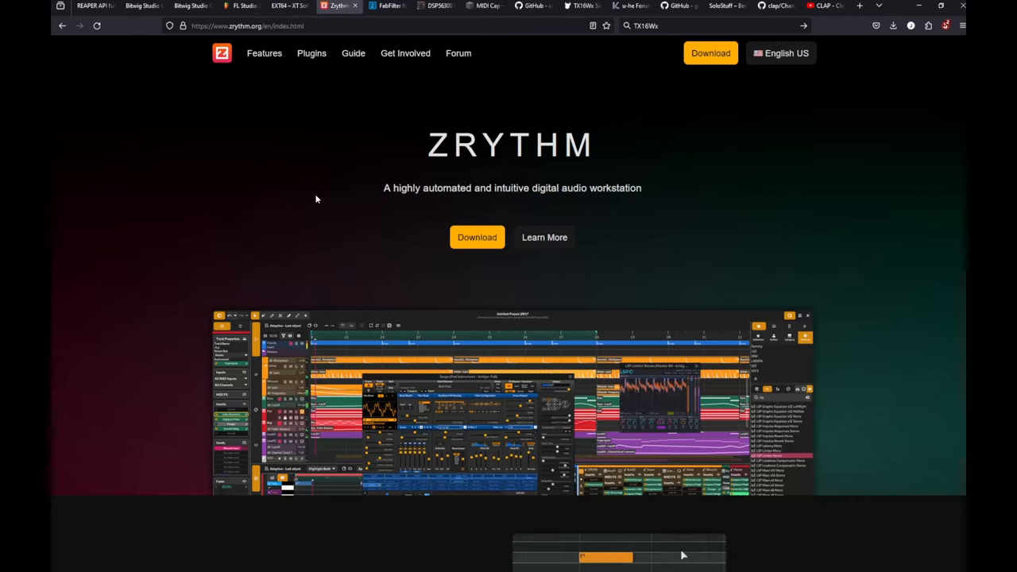
pyautogui.moveTo(405, 126)
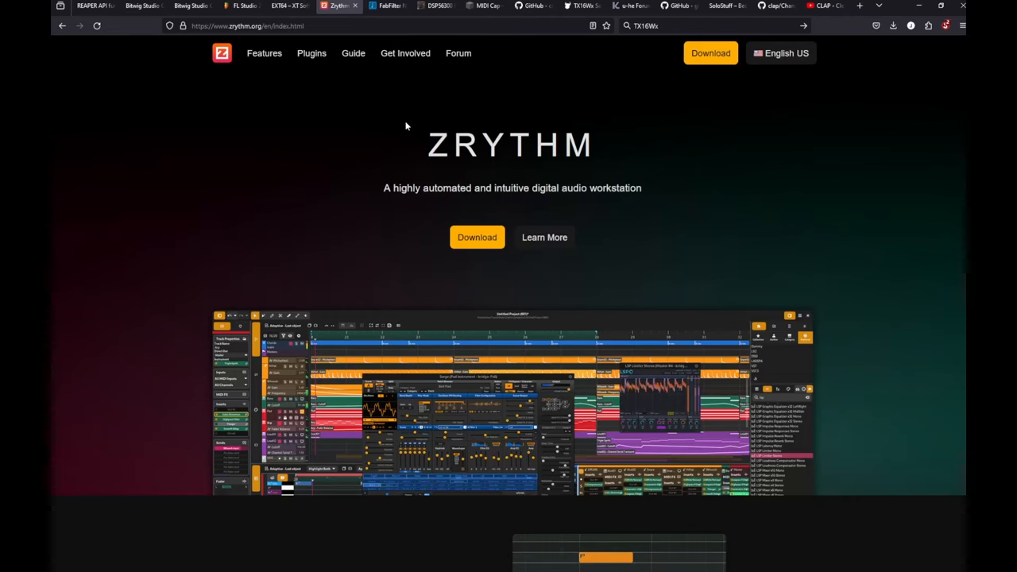
pyautogui.moveTo(334, 205)
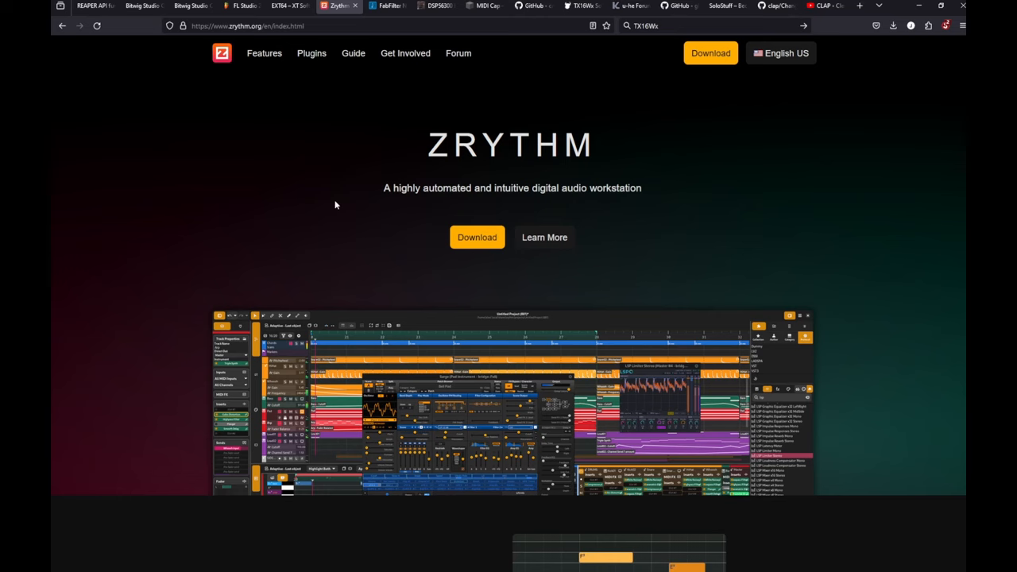
pyautogui.scroll(-3)
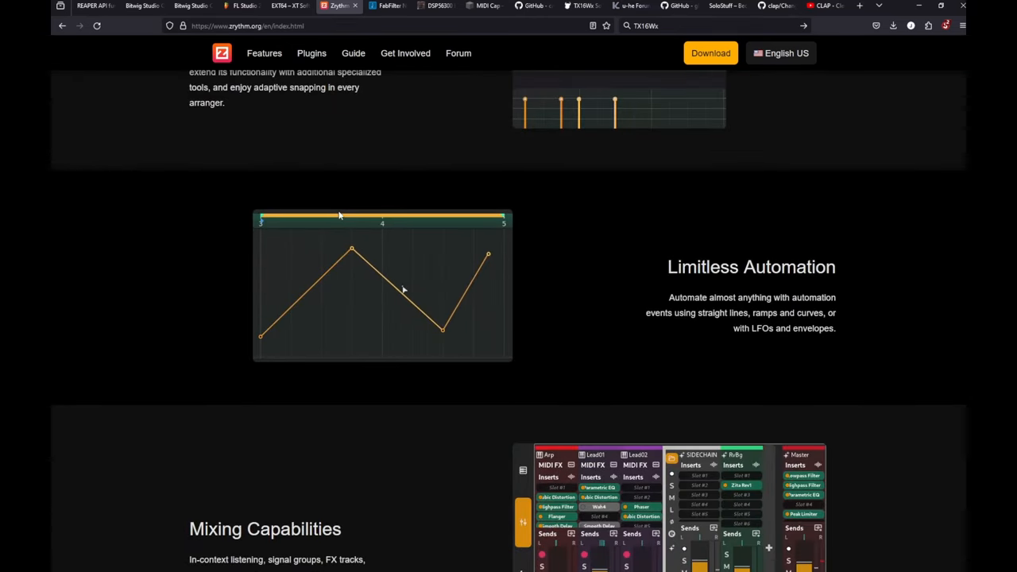
pyautogui.scroll(-3)
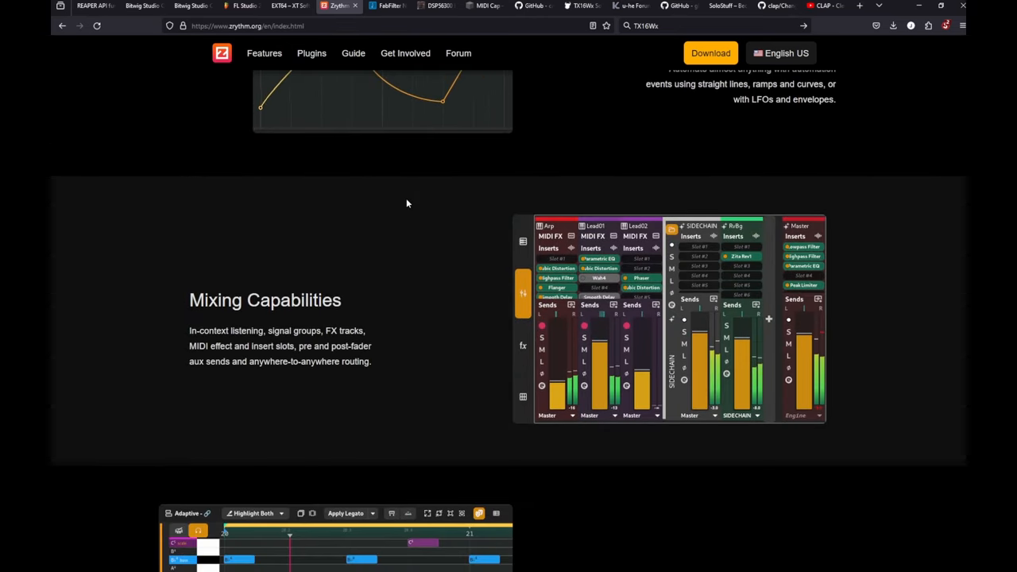
pyautogui.scroll(-3)
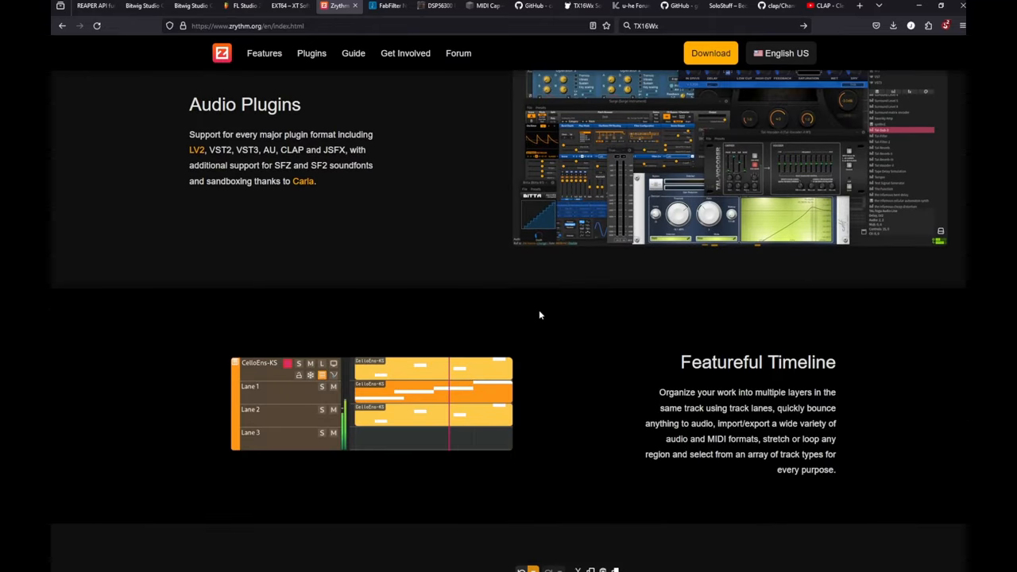
pyautogui.scroll(-3)
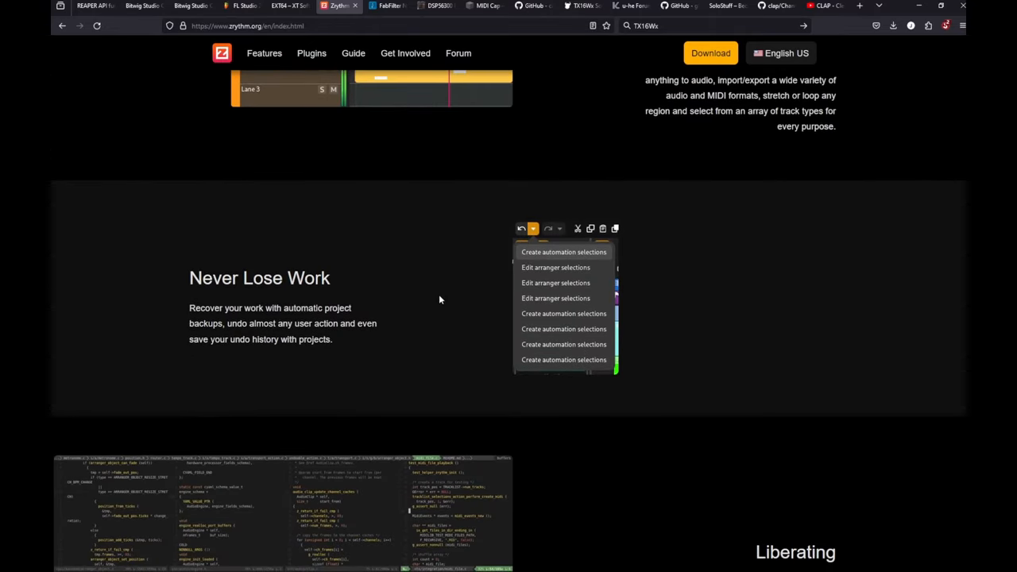
pyautogui.scroll(-3)
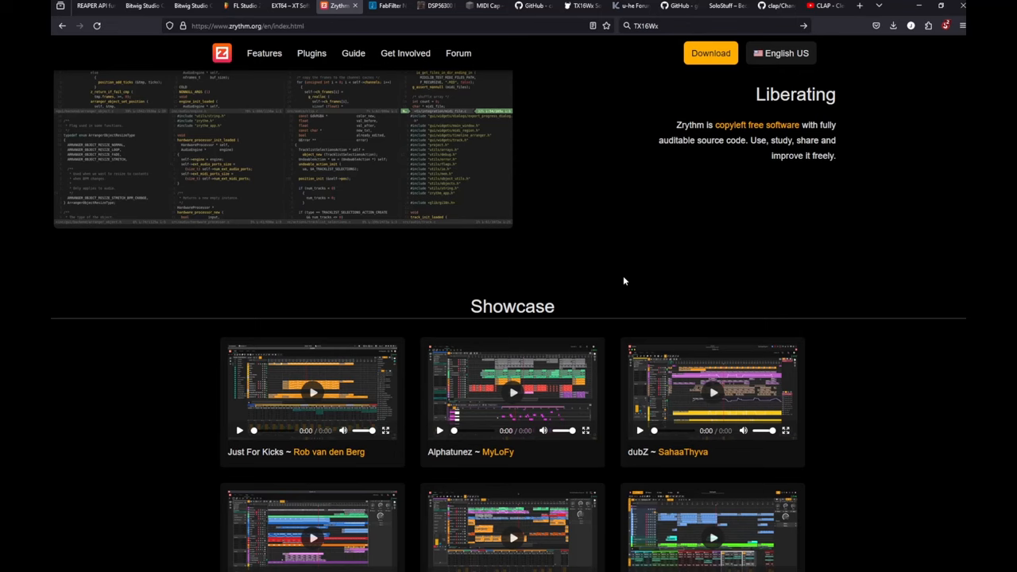
pyautogui.scroll(-3)
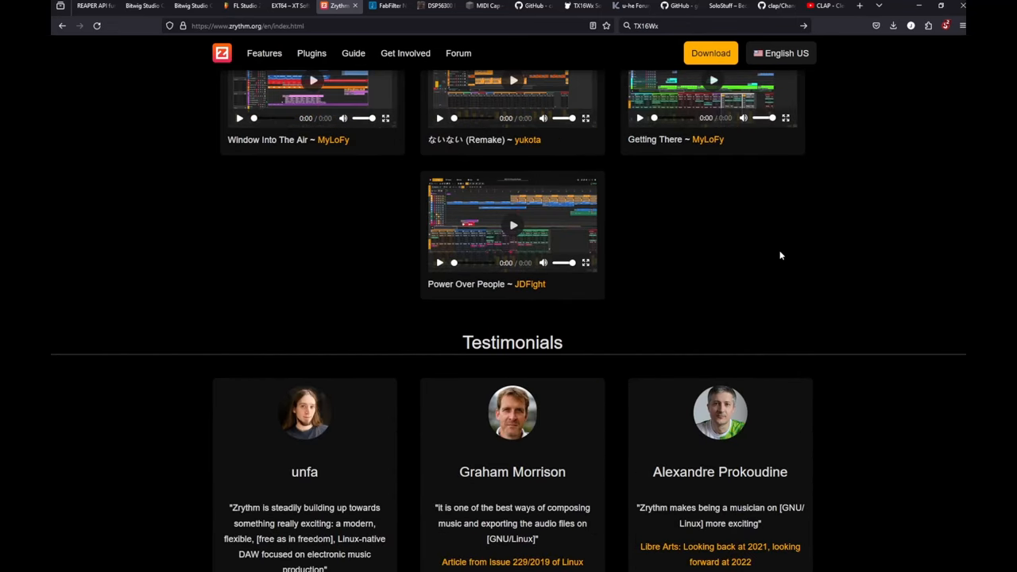
pyautogui.moveTo(681, 244)
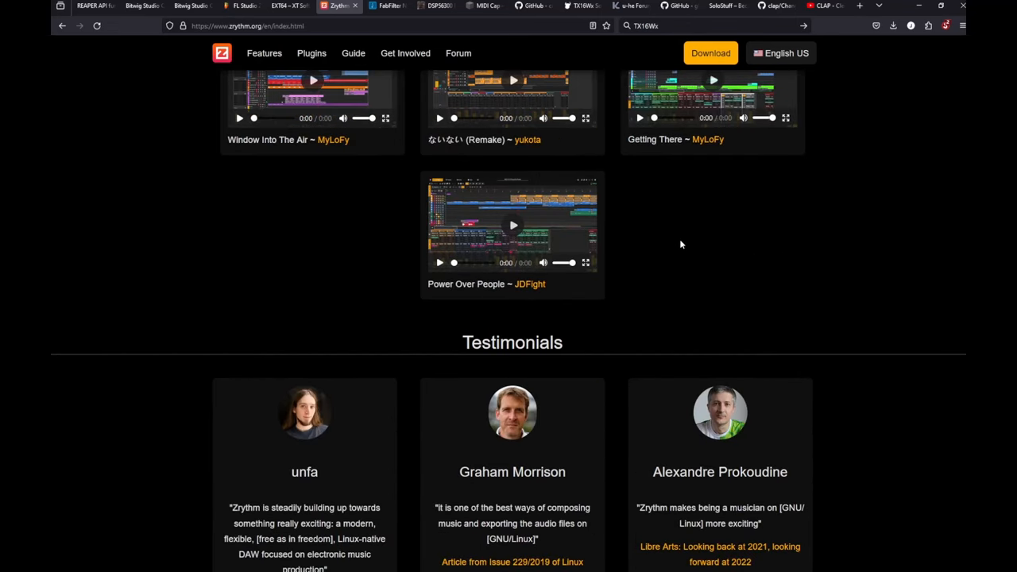
pyautogui.scroll(-3)
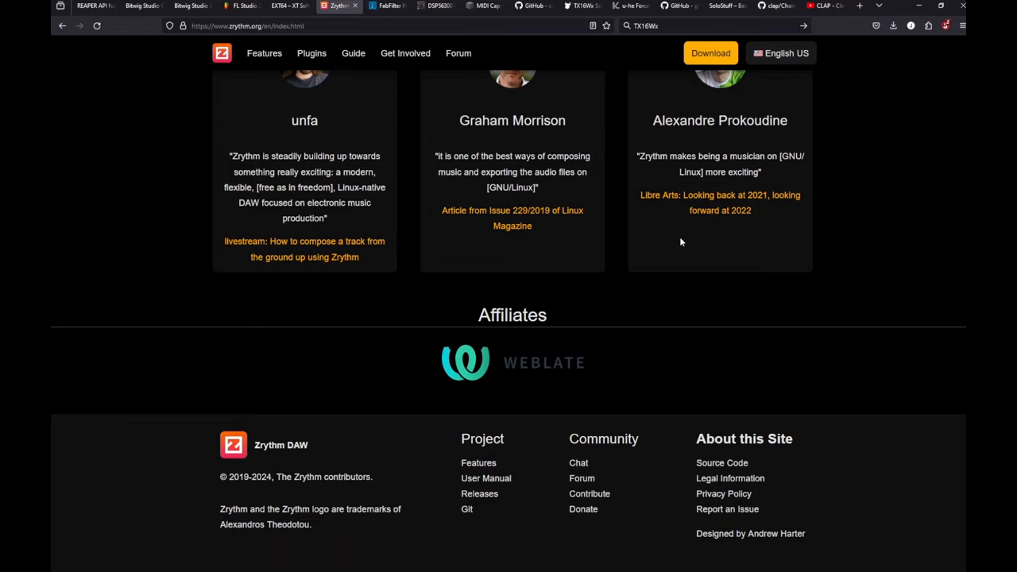
pyautogui.scroll(3)
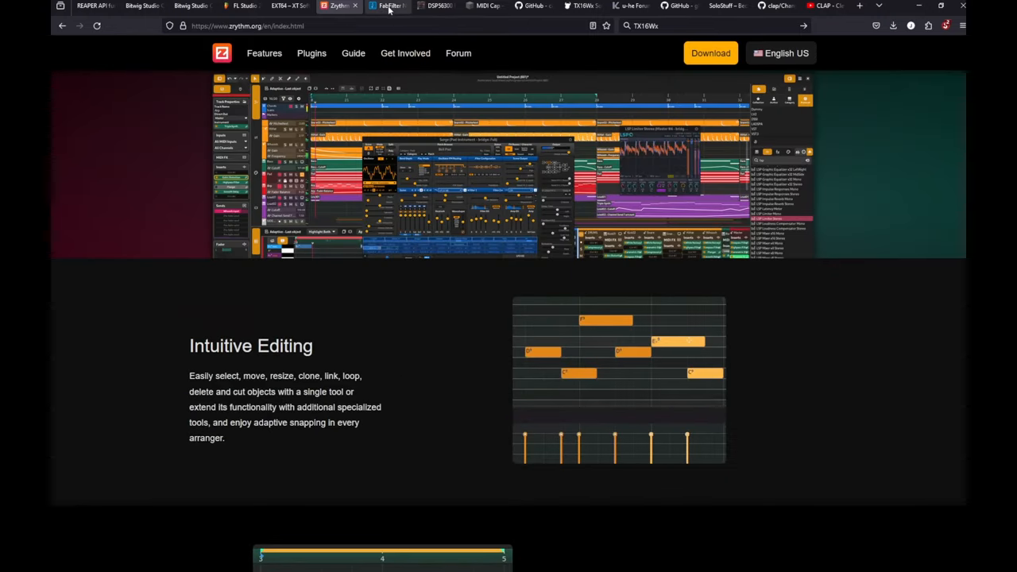
# - Switch to the FabFilter CLAP update news post and scroll down through its changelog
pyautogui.click(388, 6)
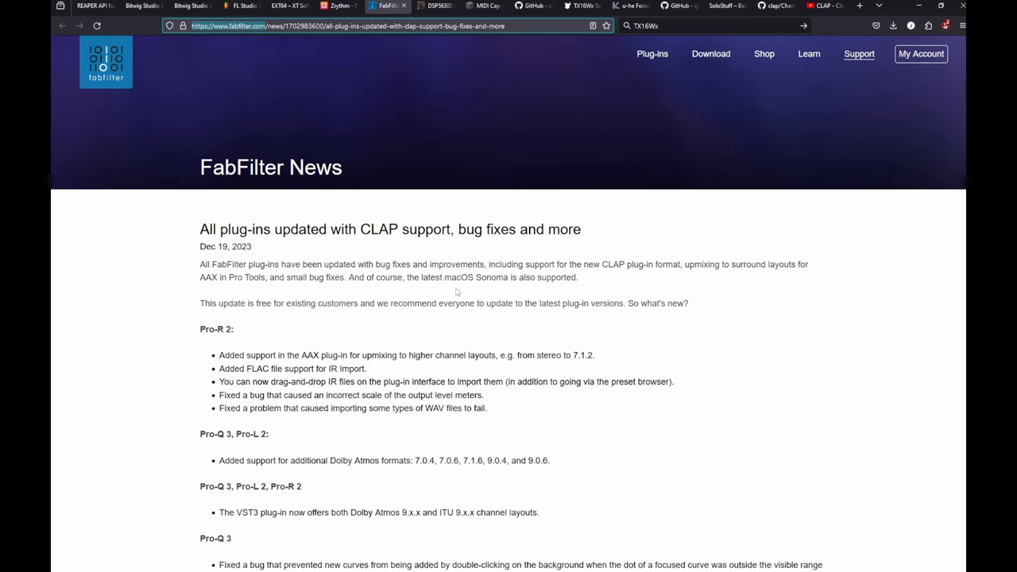
pyautogui.scroll(-3)
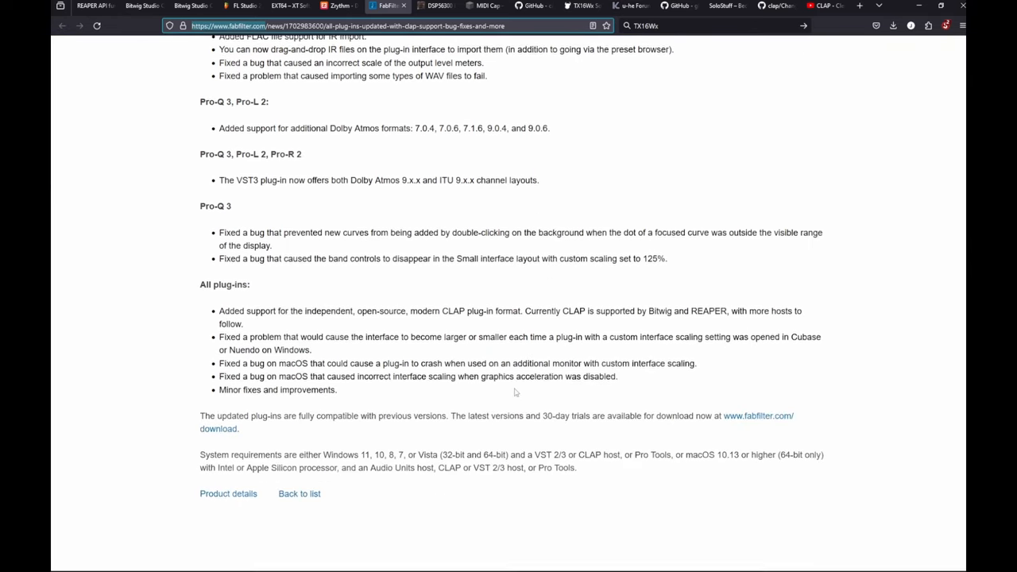
pyautogui.scroll(-3)
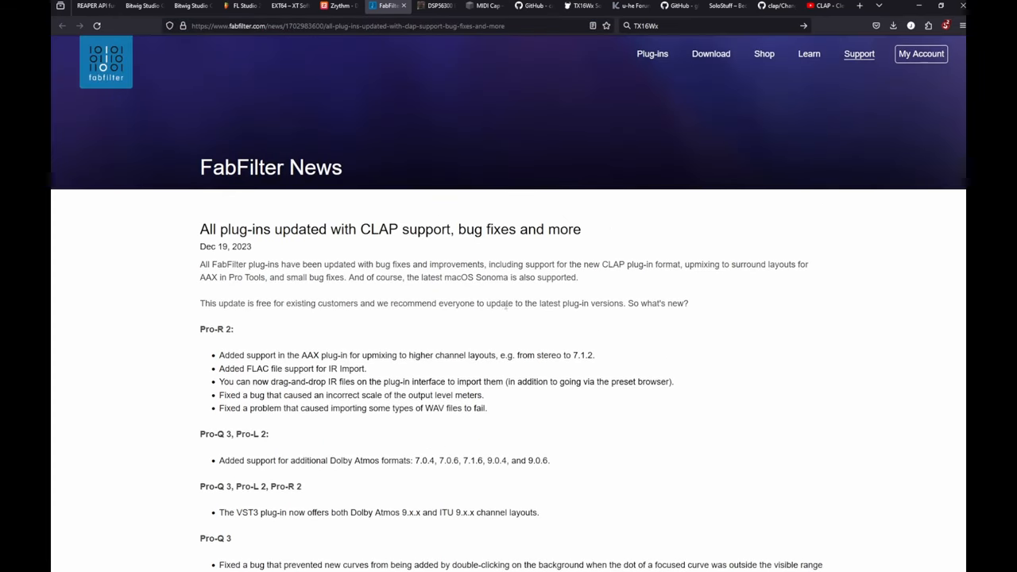
pyautogui.moveTo(496, 321)
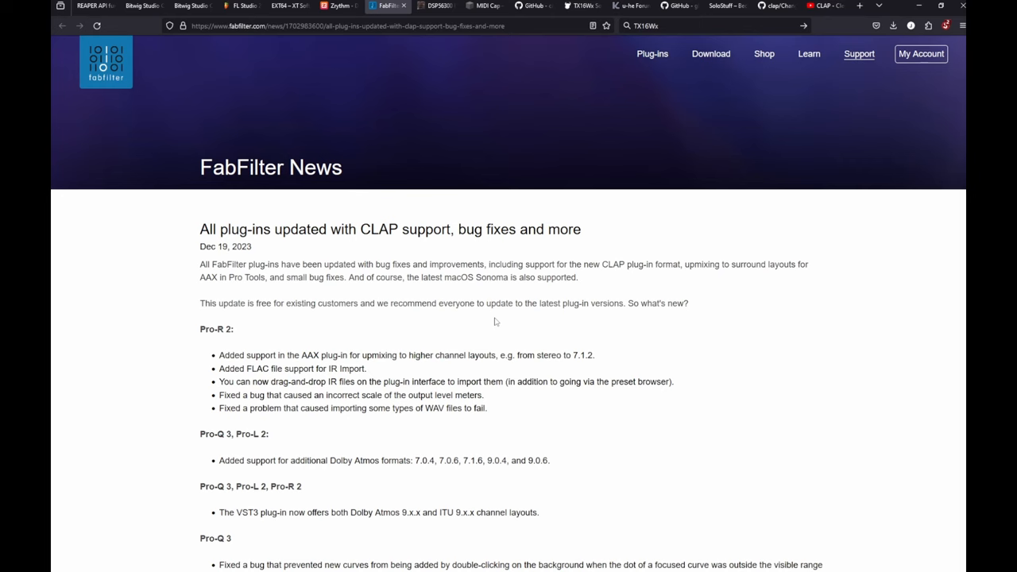
# - Switch to the DSP56300 Emulation Blog tab and scroll to its Welcome introduction
pyautogui.click(436, 6)
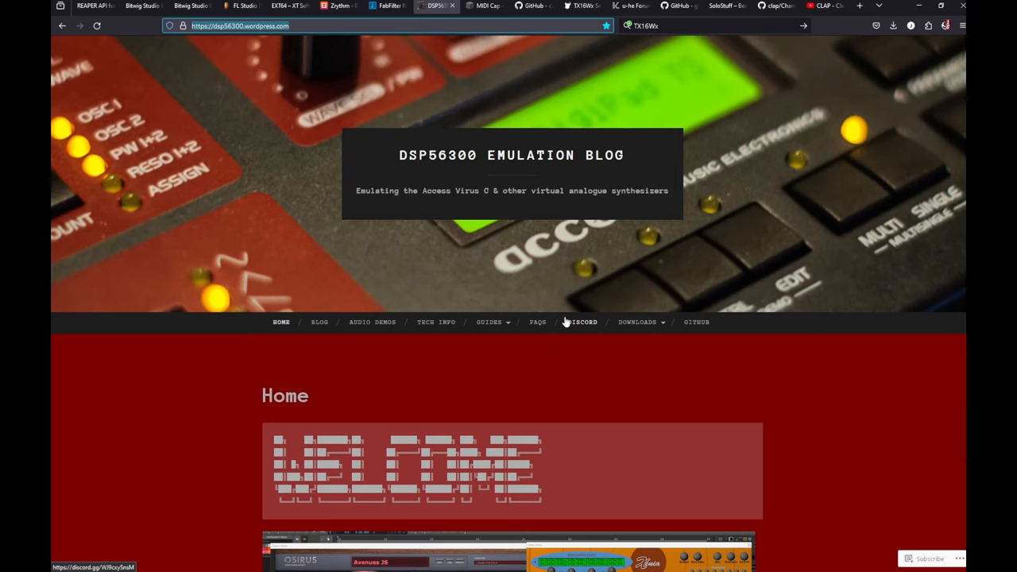
pyautogui.scroll(-3)
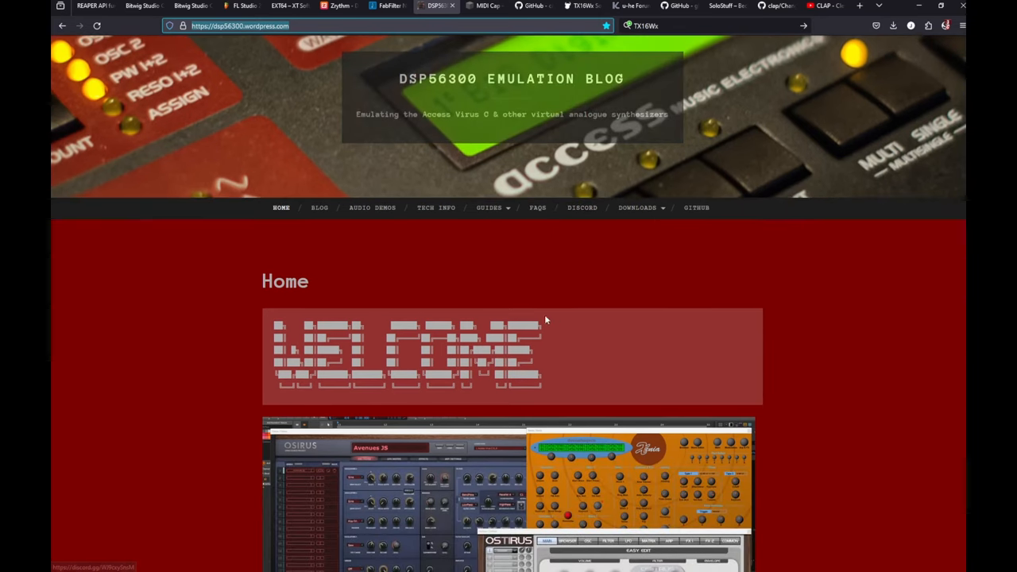
pyautogui.scroll(-3)
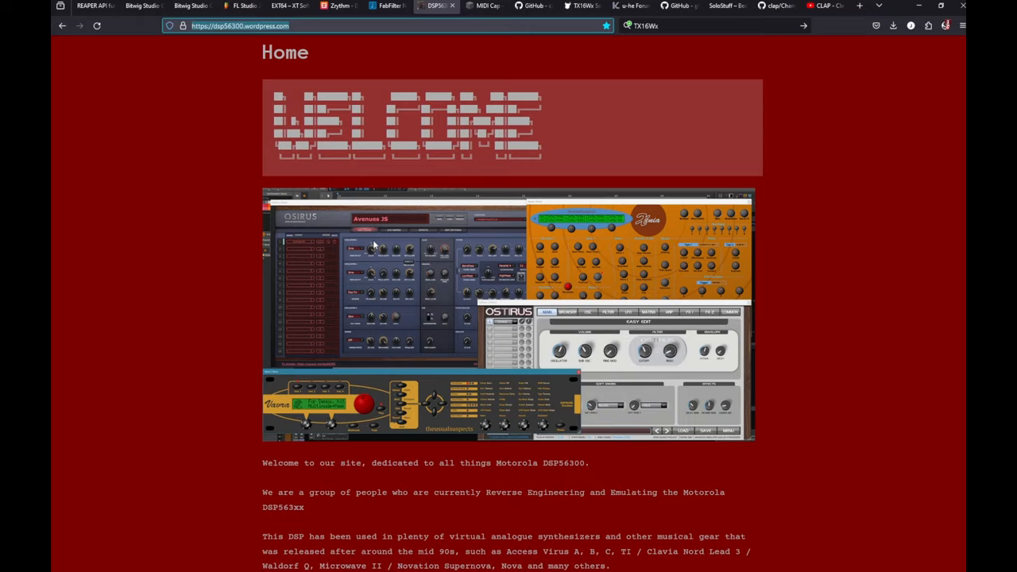
pyautogui.moveTo(634, 241)
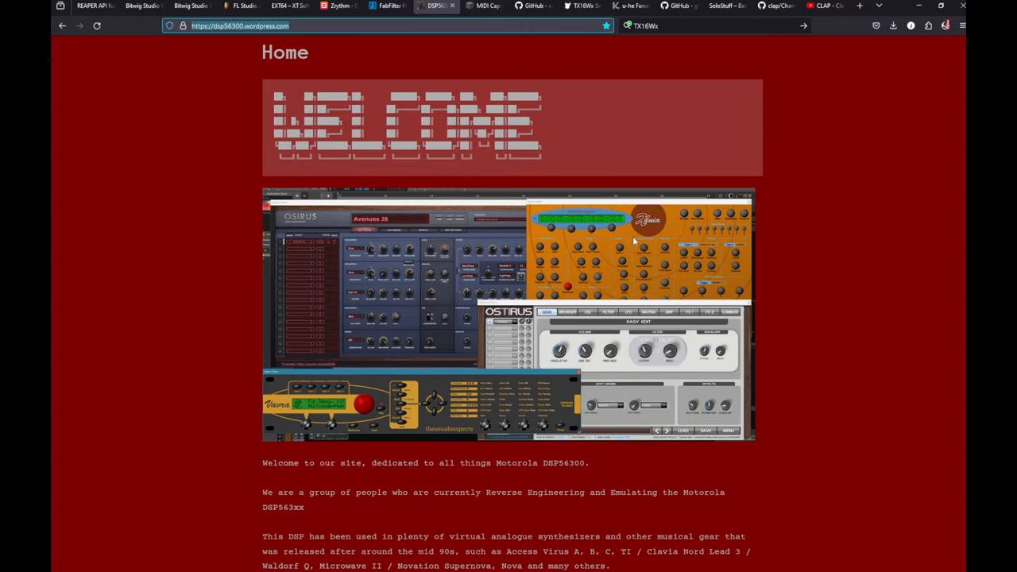
pyautogui.moveTo(550, 340)
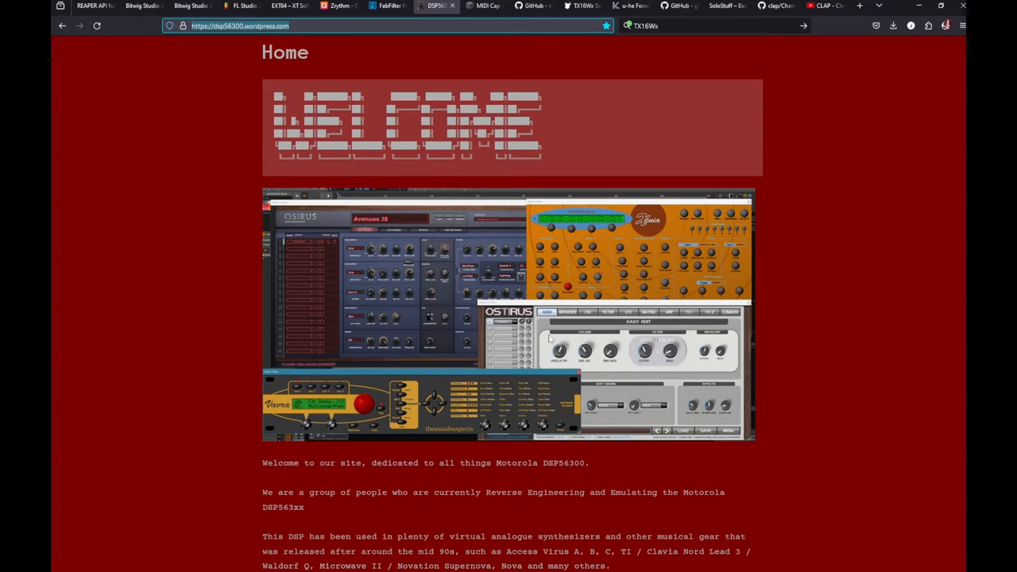
pyautogui.moveTo(685, 383)
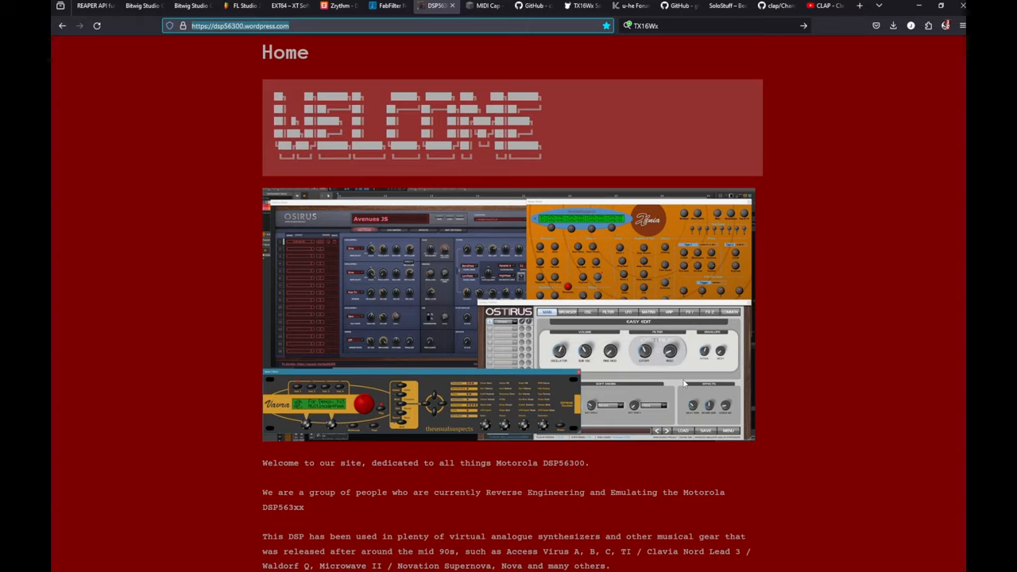
pyautogui.moveTo(666, 395)
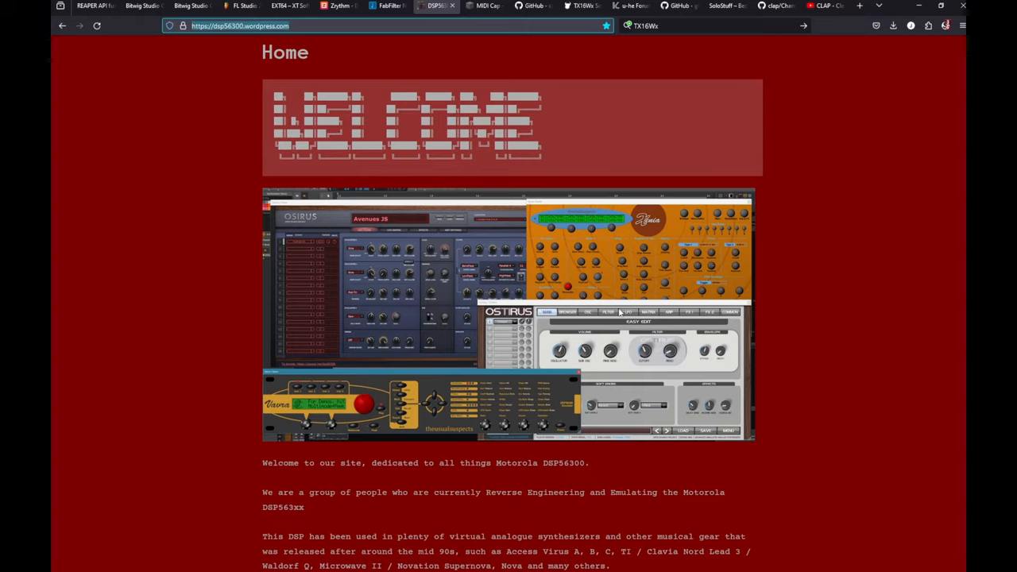
pyautogui.moveTo(690, 351)
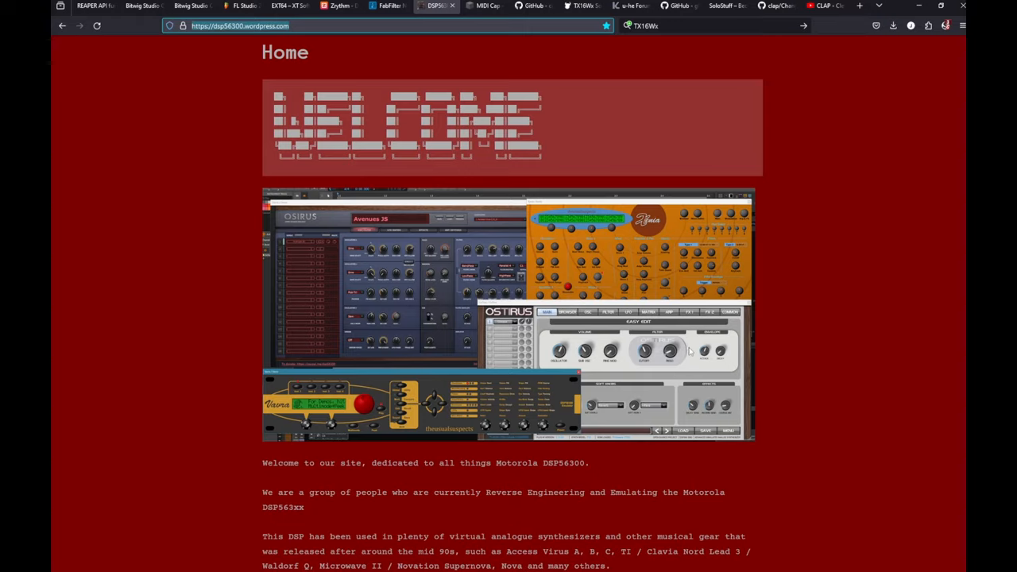
pyautogui.moveTo(623, 360)
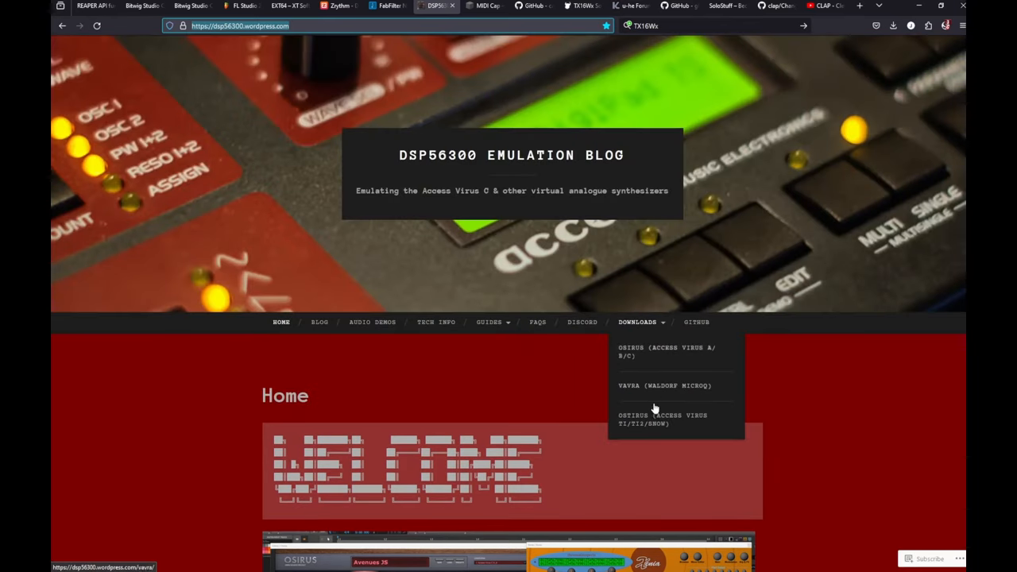
# - Open the OsTIrus downloads page and scroll to the emulator download links with CLAP builds
pyautogui.click(661, 420)
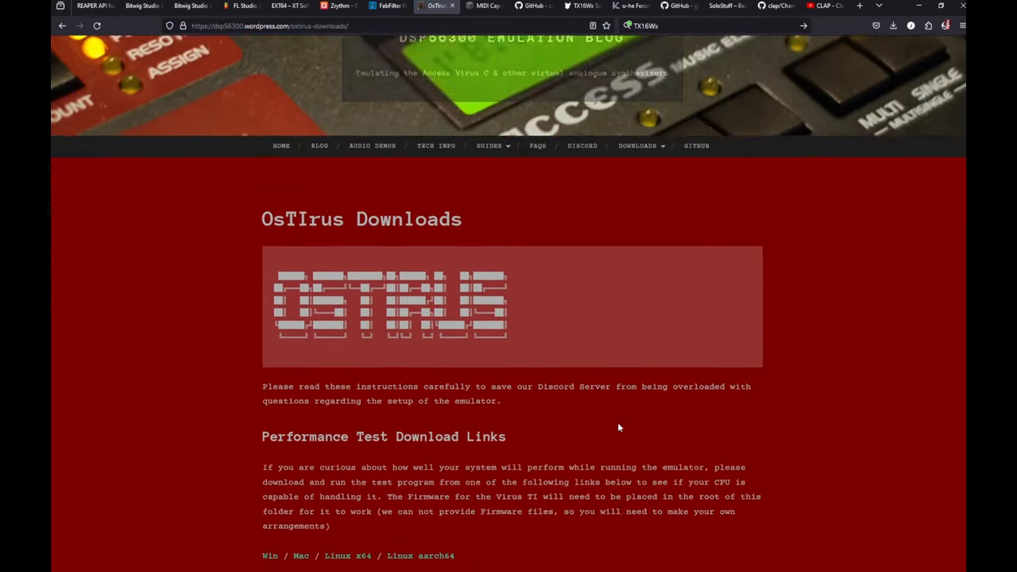
pyautogui.scroll(-3)
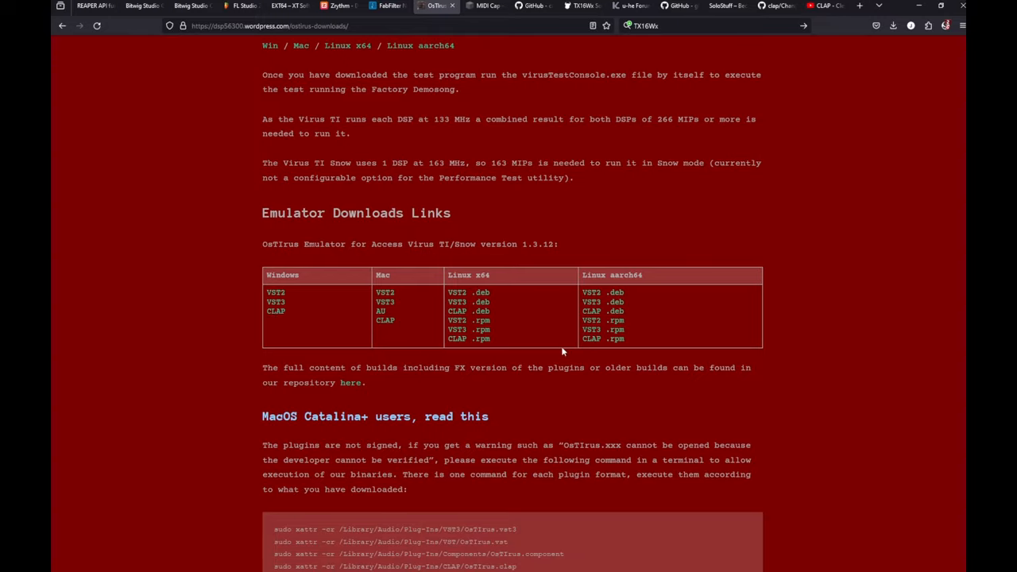
pyautogui.moveTo(887, 255)
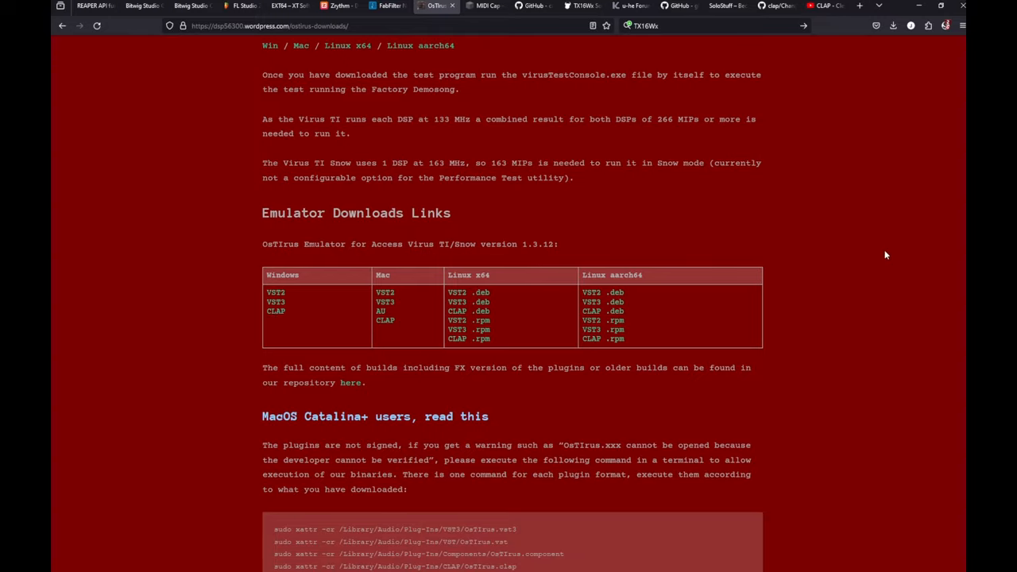
pyautogui.moveTo(809, 276)
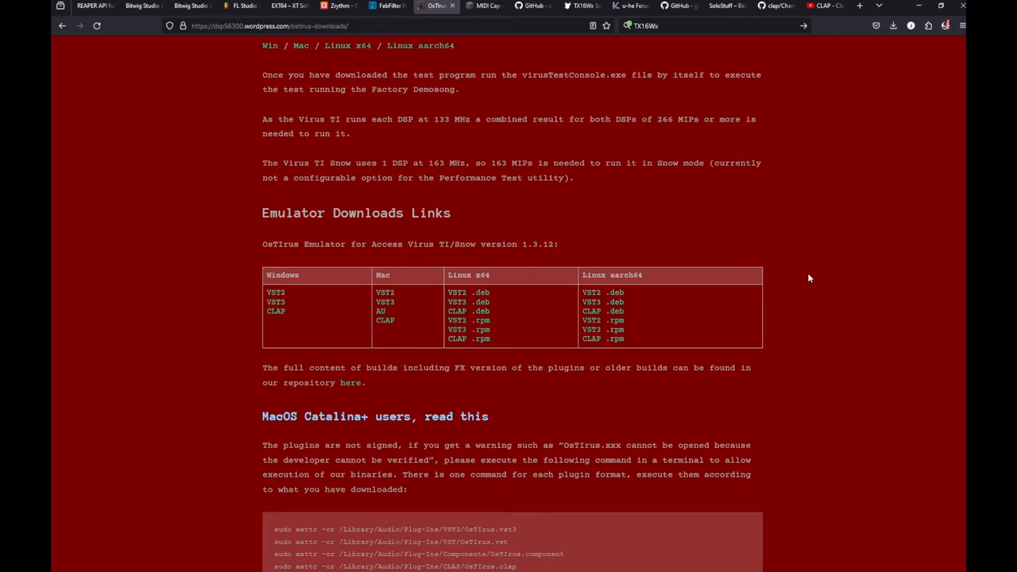
# - Look over the MIDI Cap plugin page, then move on to the fluidsynth.clap repository tab
pyautogui.click(485, 6)
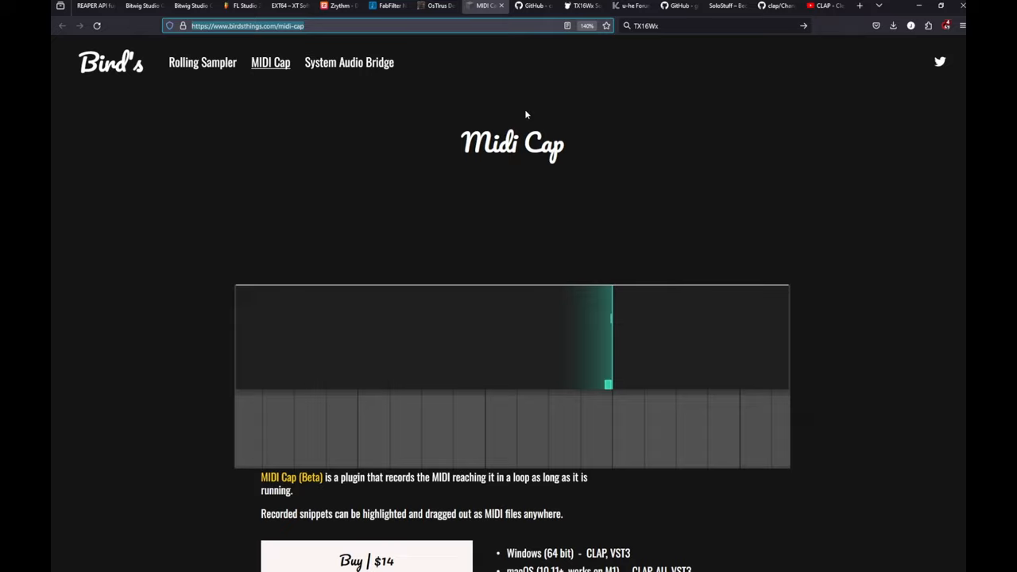
pyautogui.scroll(-3)
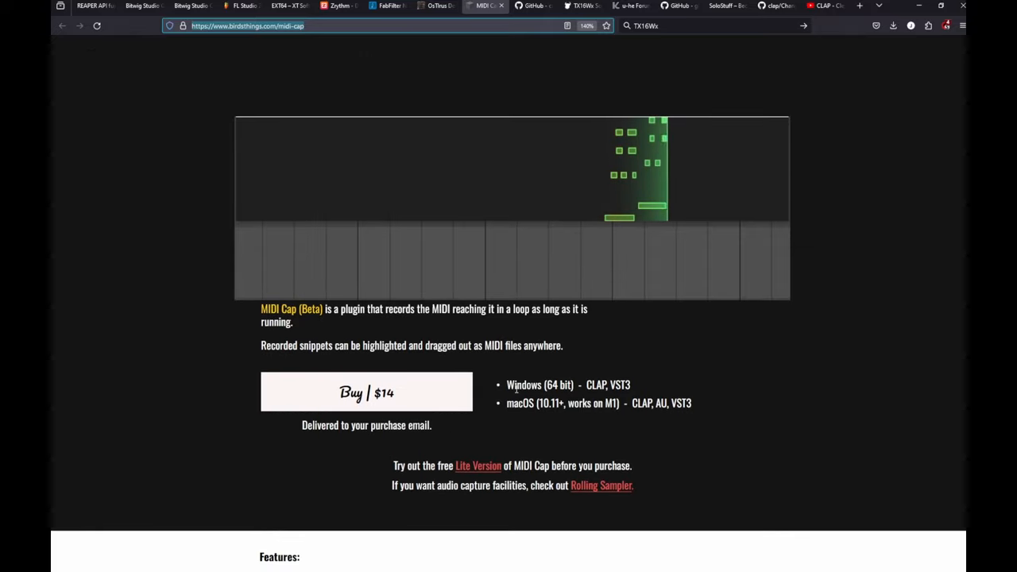
pyautogui.moveTo(414, 394)
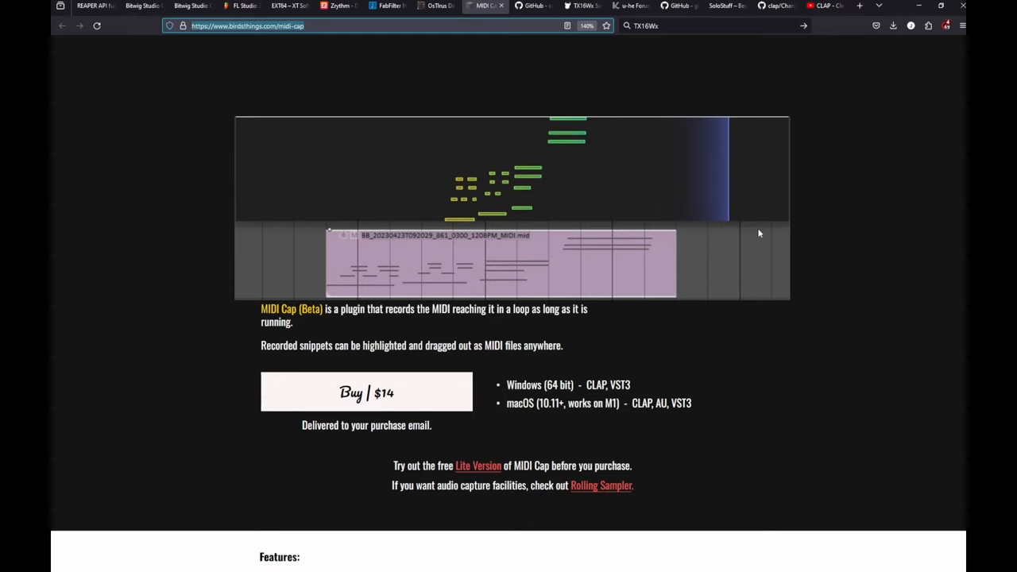
pyautogui.click(531, 6)
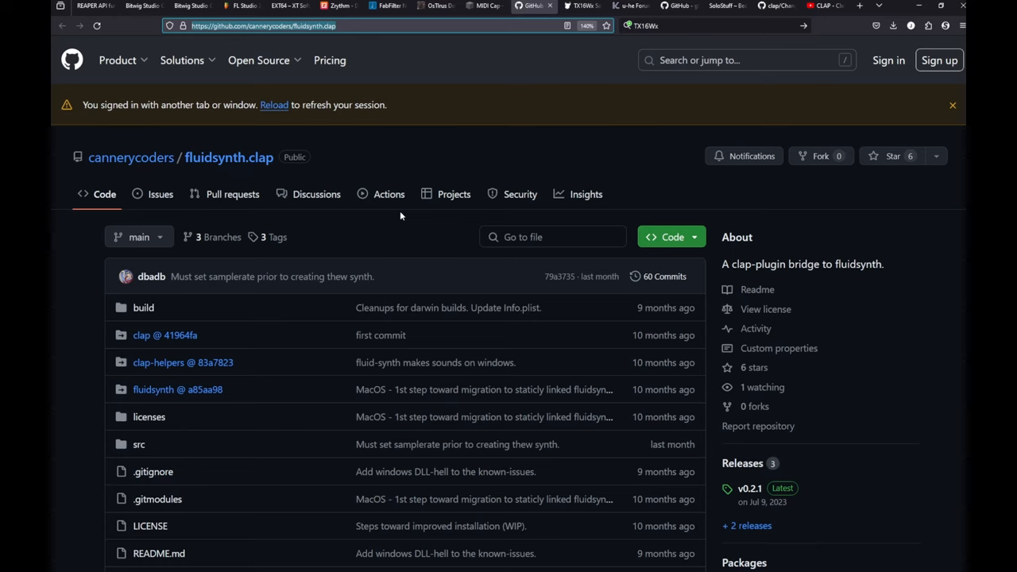
# - Scroll down to the fluidsynth.clap README, then move on to the TX16Wx Software Sampler tab
pyautogui.scroll(-3)
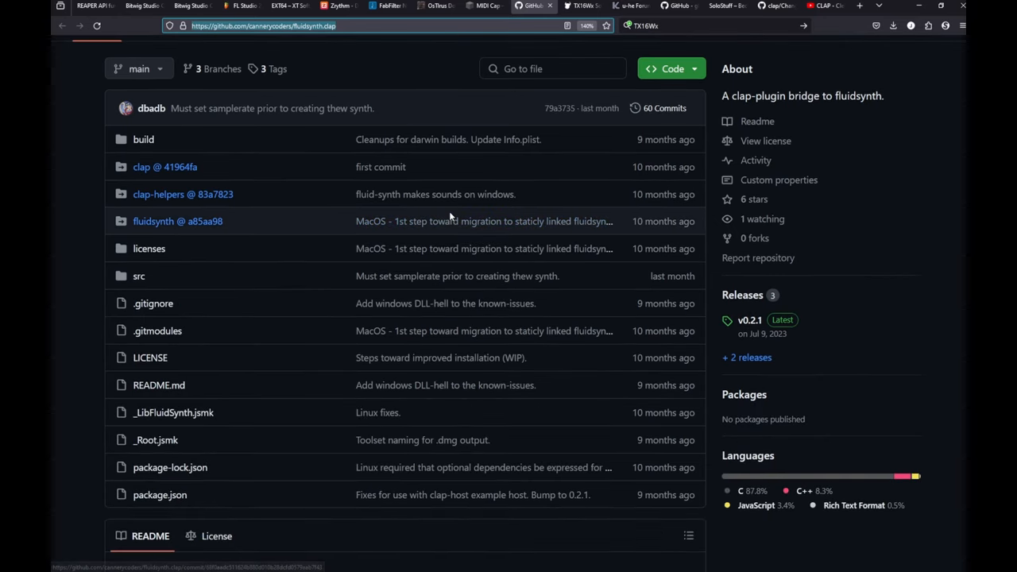
pyautogui.scroll(-3)
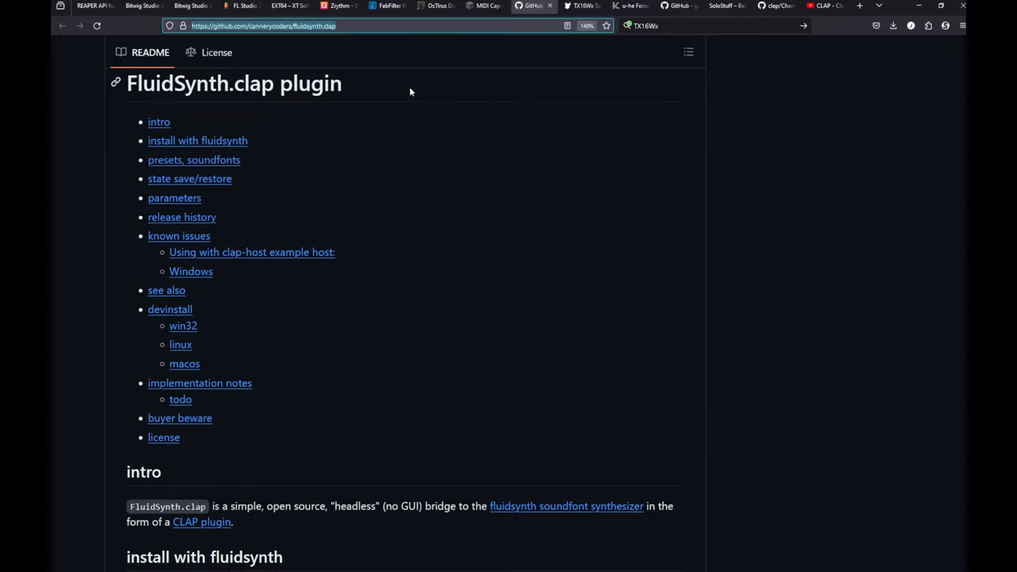
pyautogui.moveTo(353, 107)
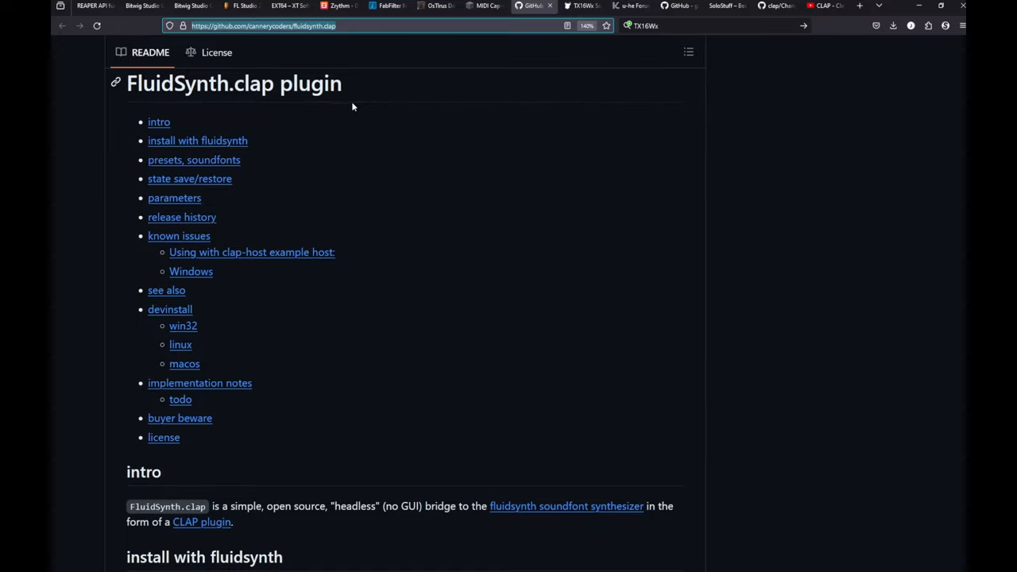
pyautogui.moveTo(347, 117)
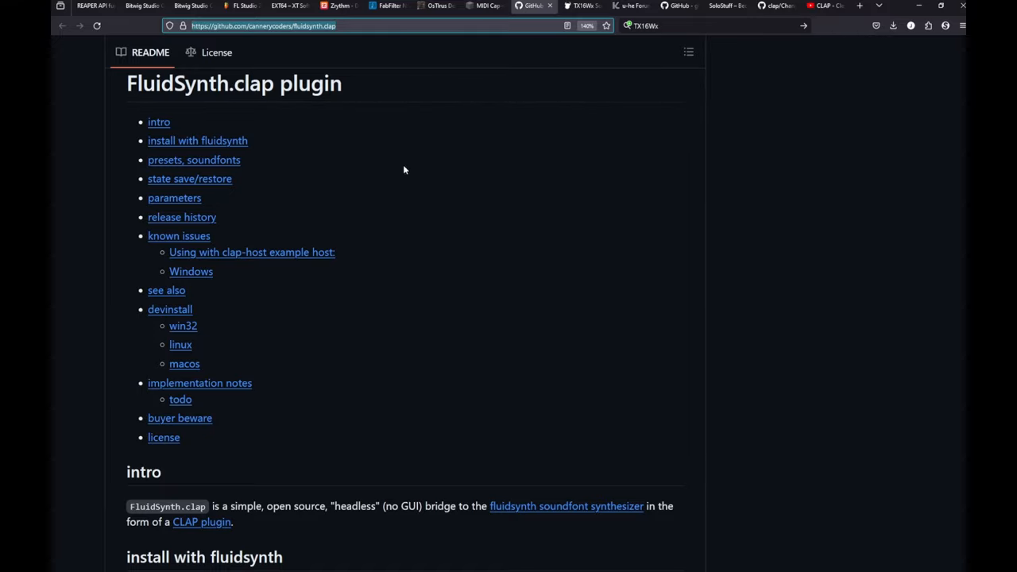
pyautogui.moveTo(688, 321)
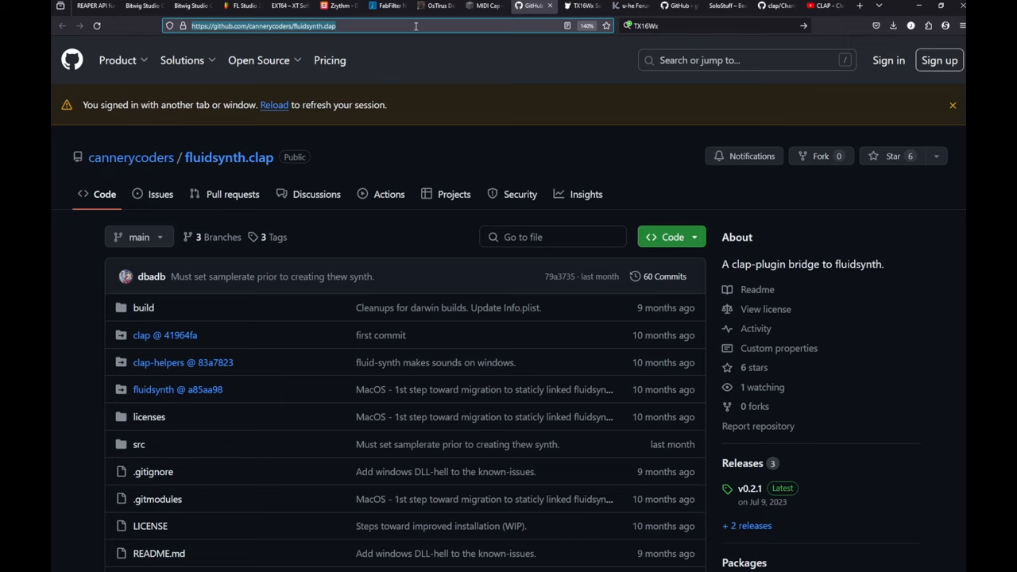
pyautogui.click(581, 6)
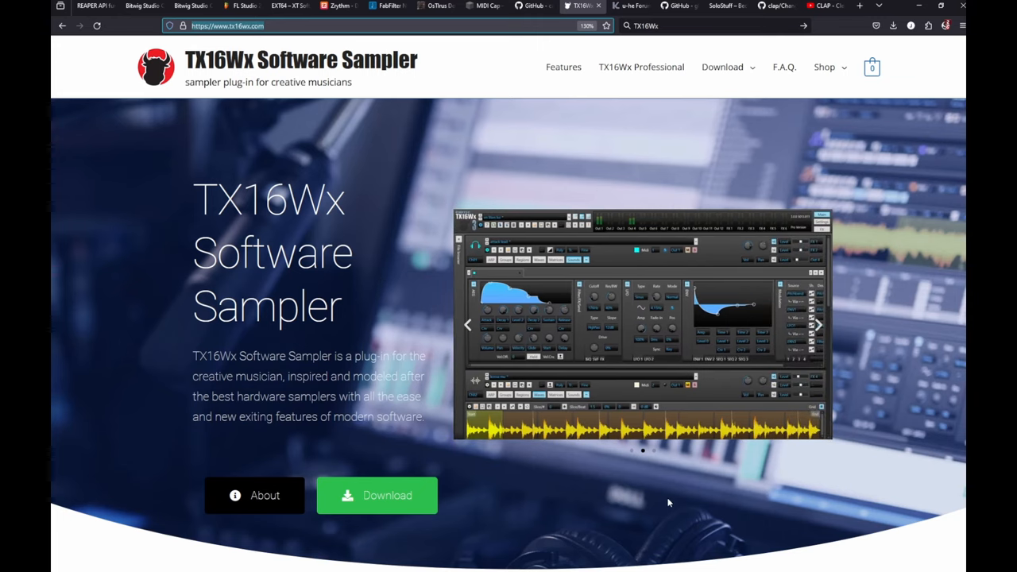
pyautogui.moveTo(526, 269)
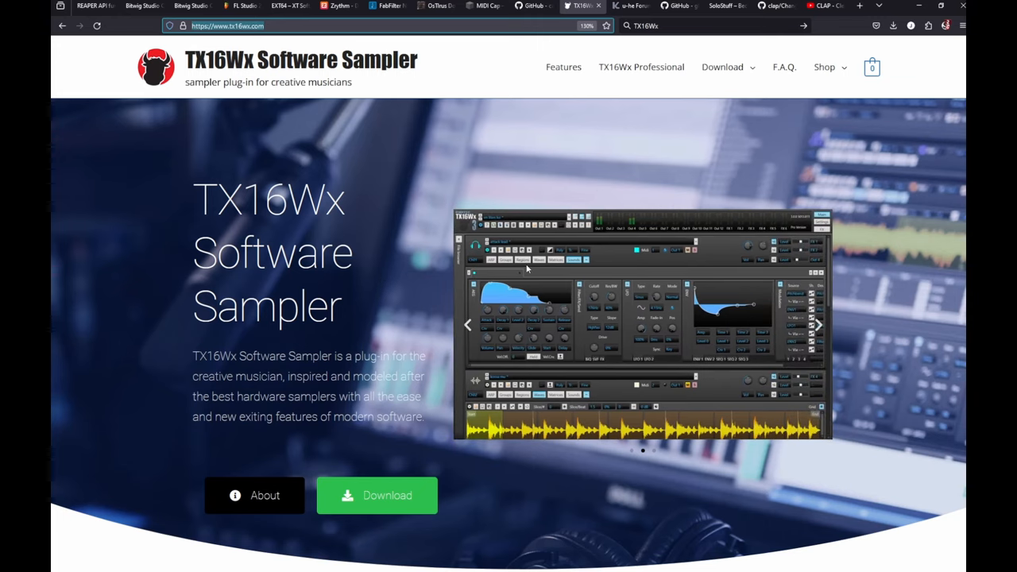
pyautogui.moveTo(643, 66)
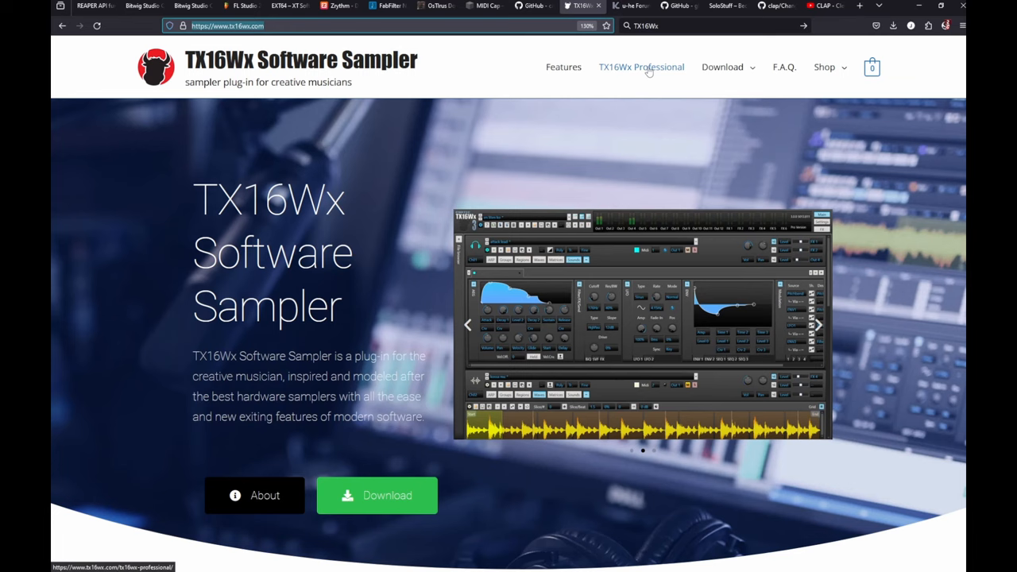
pyautogui.moveTo(614, 111)
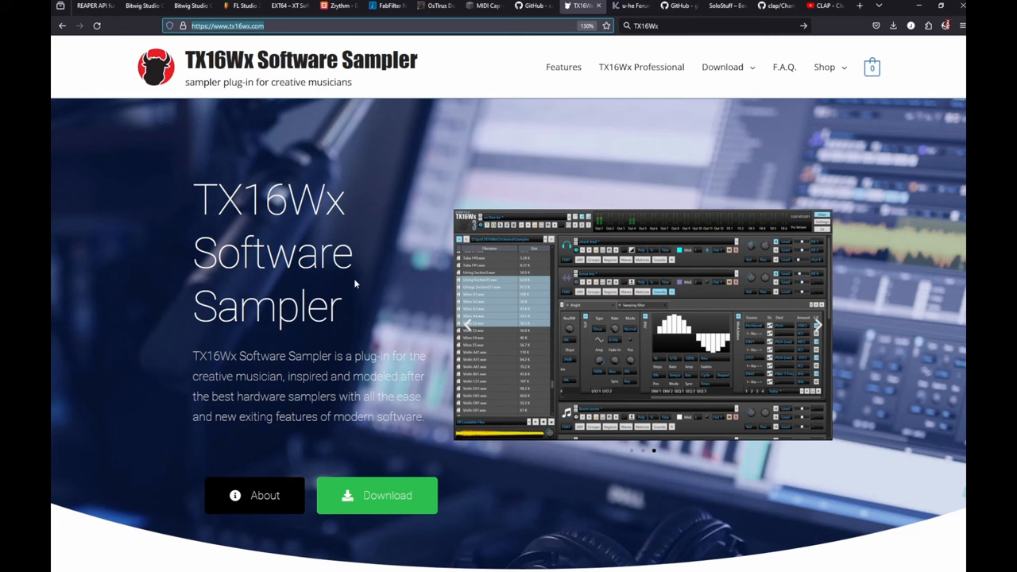
pyautogui.moveTo(682, 473)
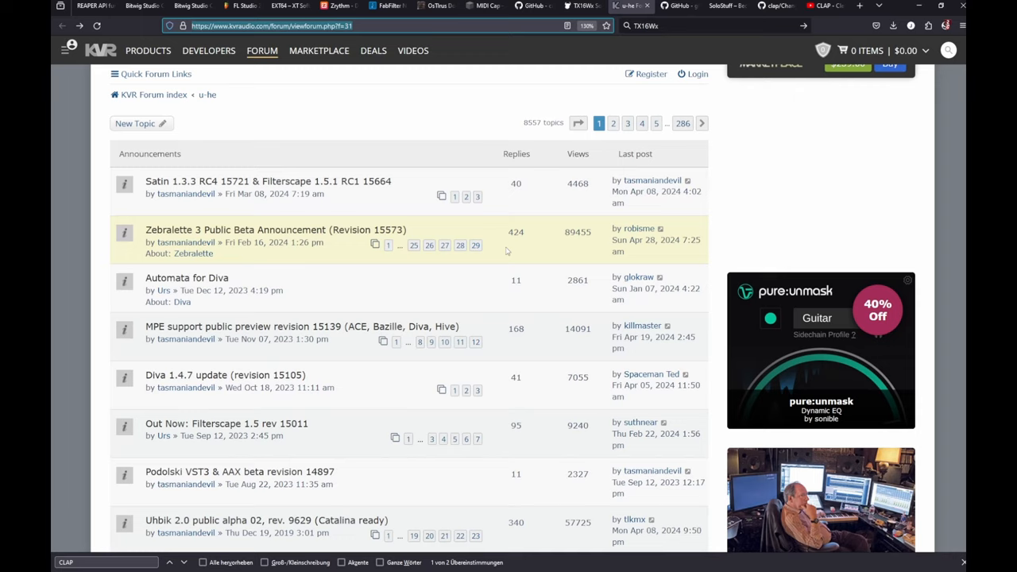
pyautogui.moveTo(487, 256)
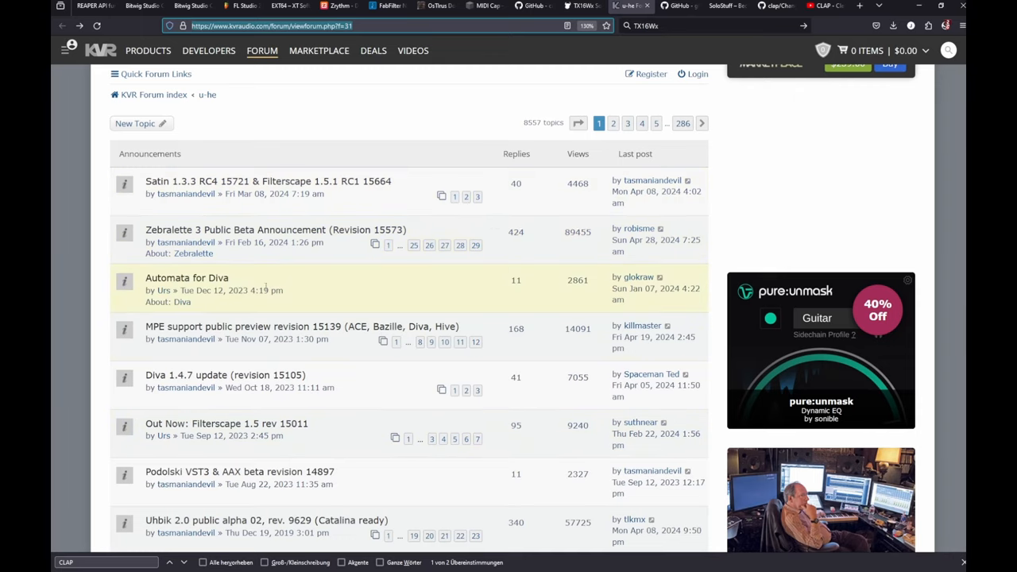
pyautogui.moveTo(194, 253)
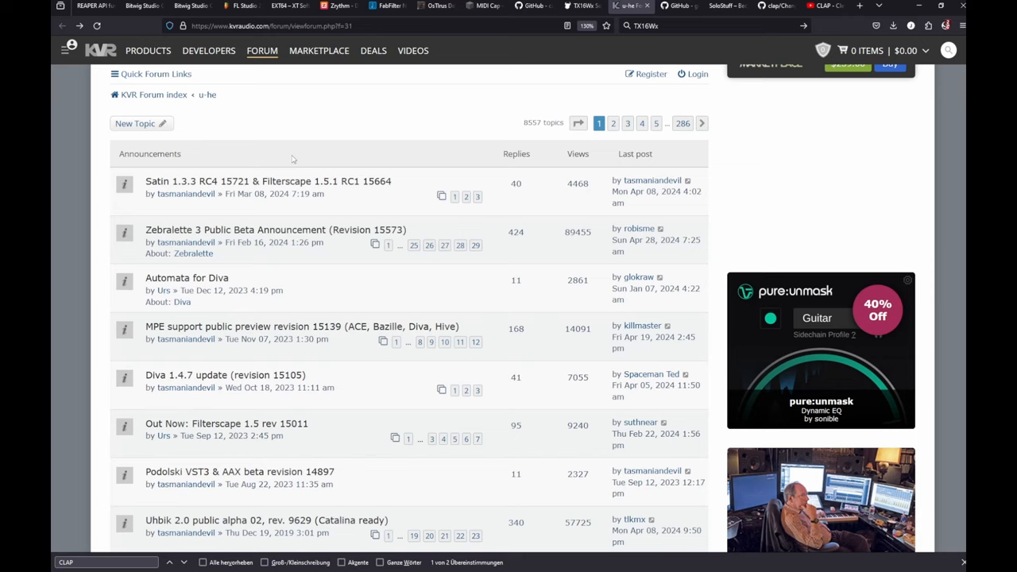
pyautogui.moveTo(363, 275)
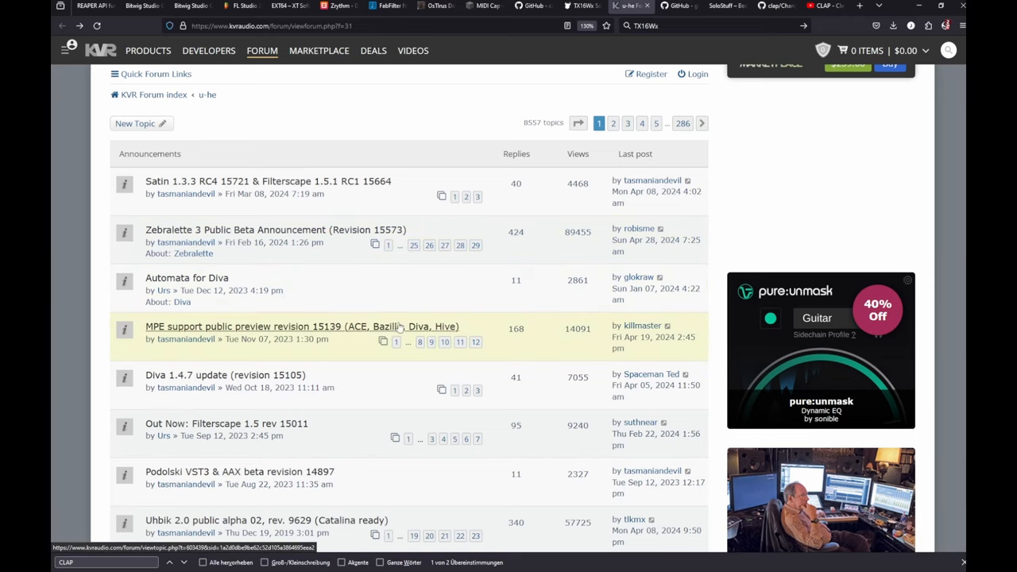
pyautogui.moveTo(347, 373)
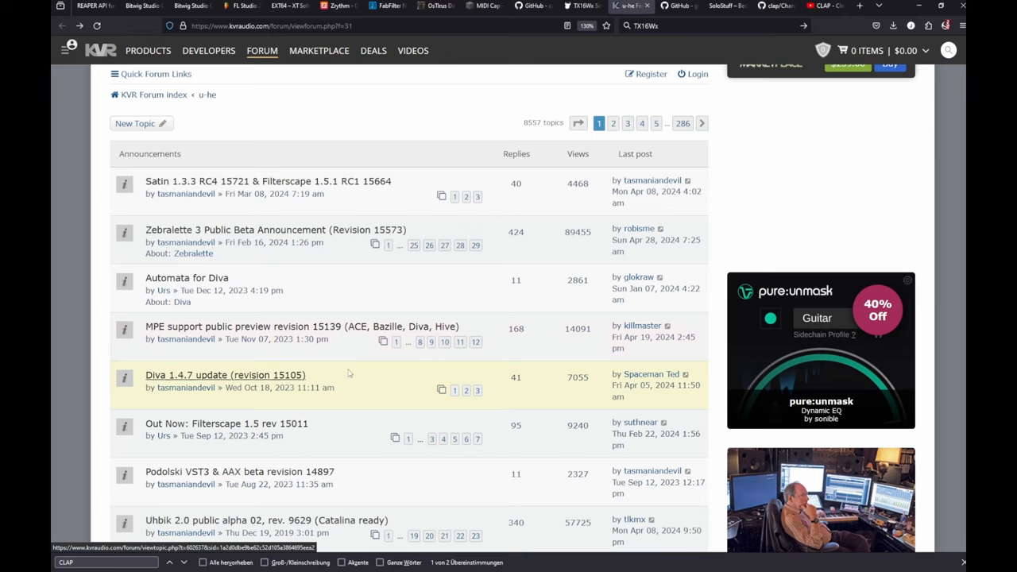
pyautogui.moveTo(345, 358)
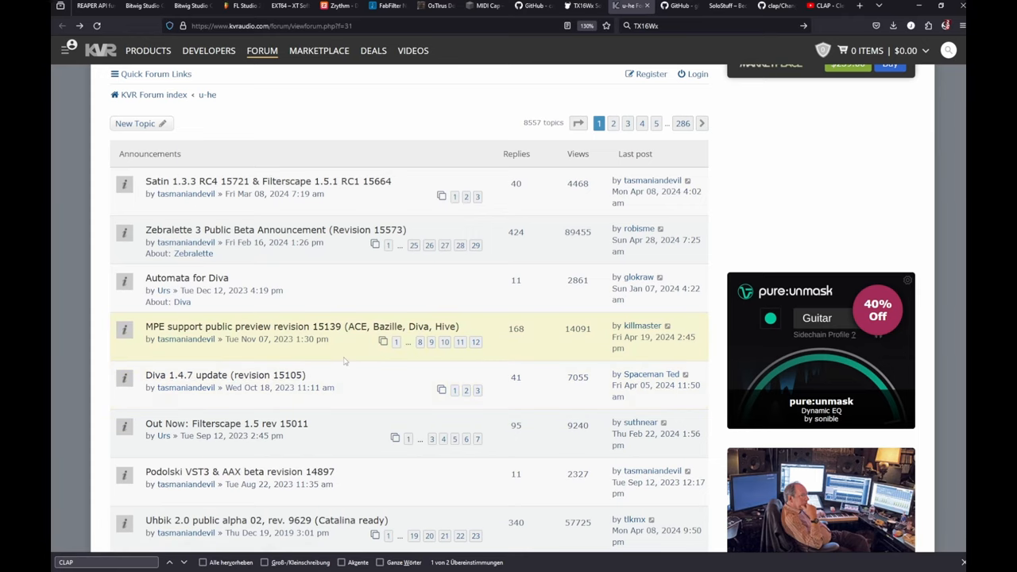
pyautogui.moveTo(455, 325)
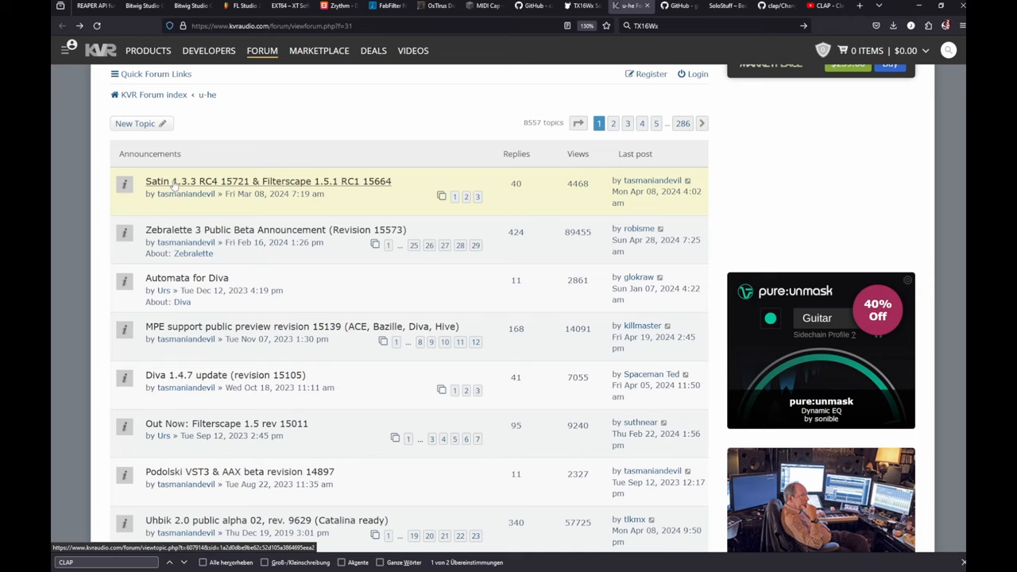
pyautogui.moveTo(175, 186)
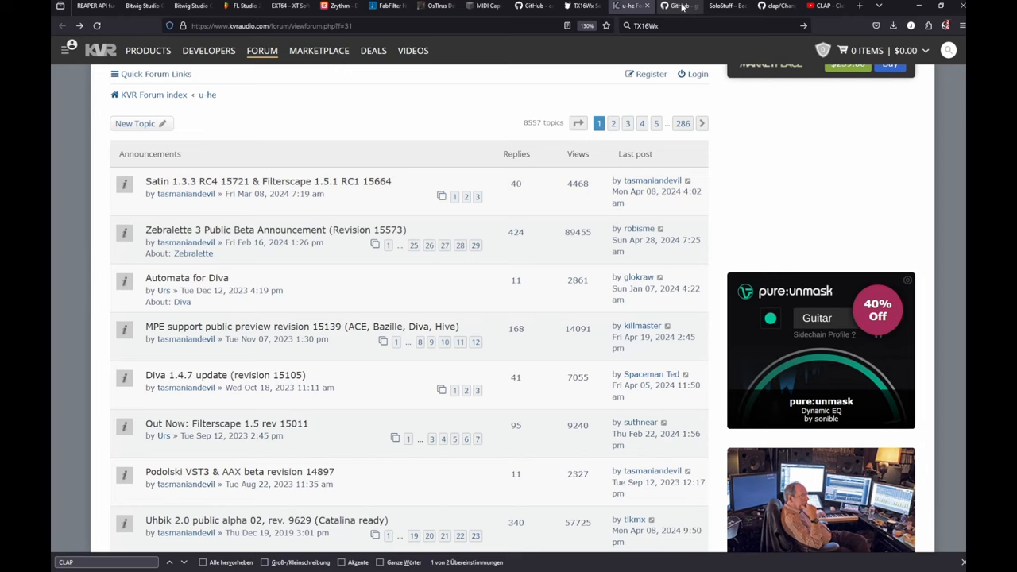
# - Switch from the KVR u-he forum to the ShowMIDI GitHub project page
pyautogui.click(676, 6)
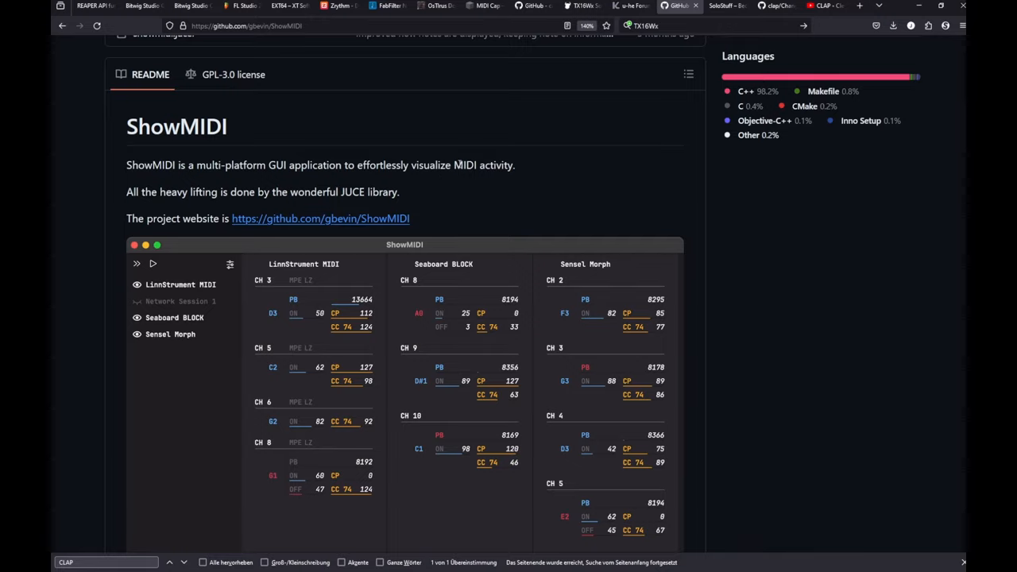
# - Scroll through the ShowMIDI README, then move on to the SoloStuff blog tab
pyautogui.scroll(-3)
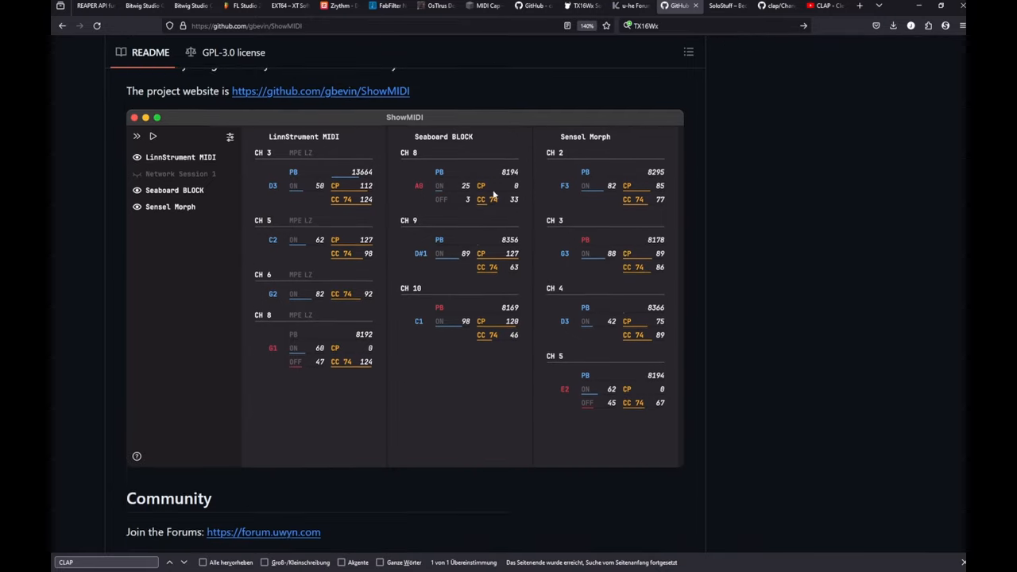
pyautogui.scroll(-3)
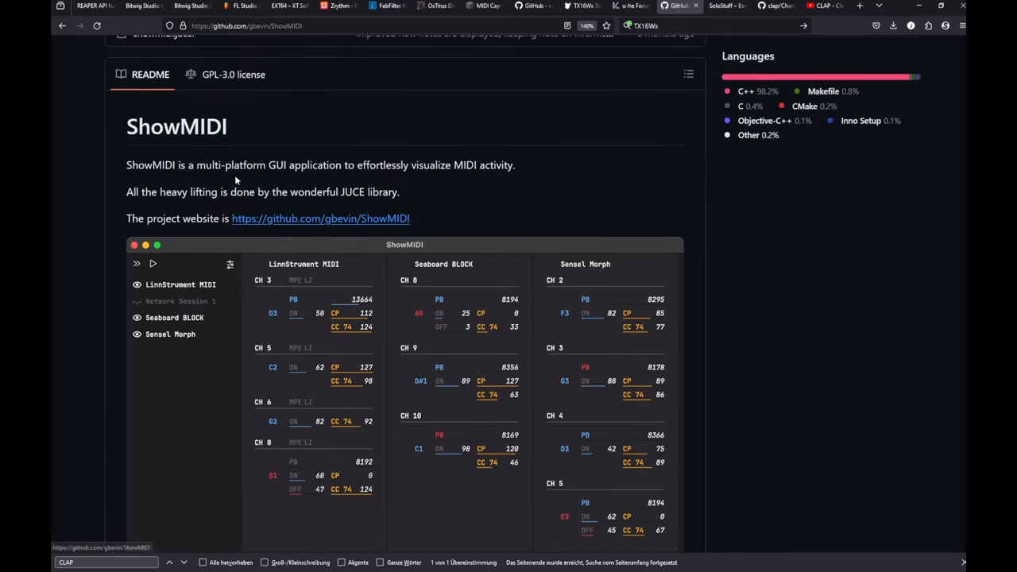
pyautogui.click(715, 7)
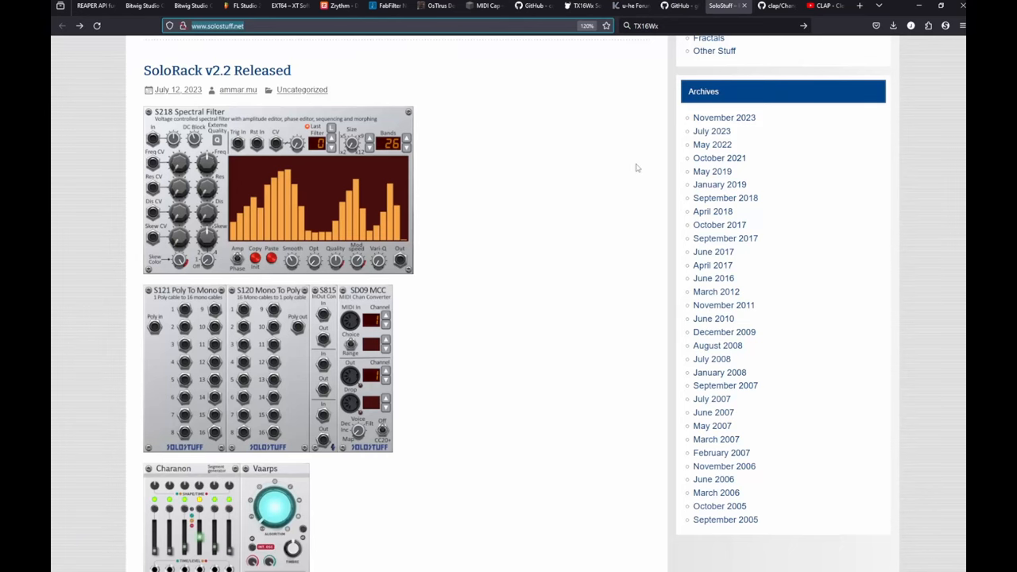
pyautogui.moveTo(564, 231)
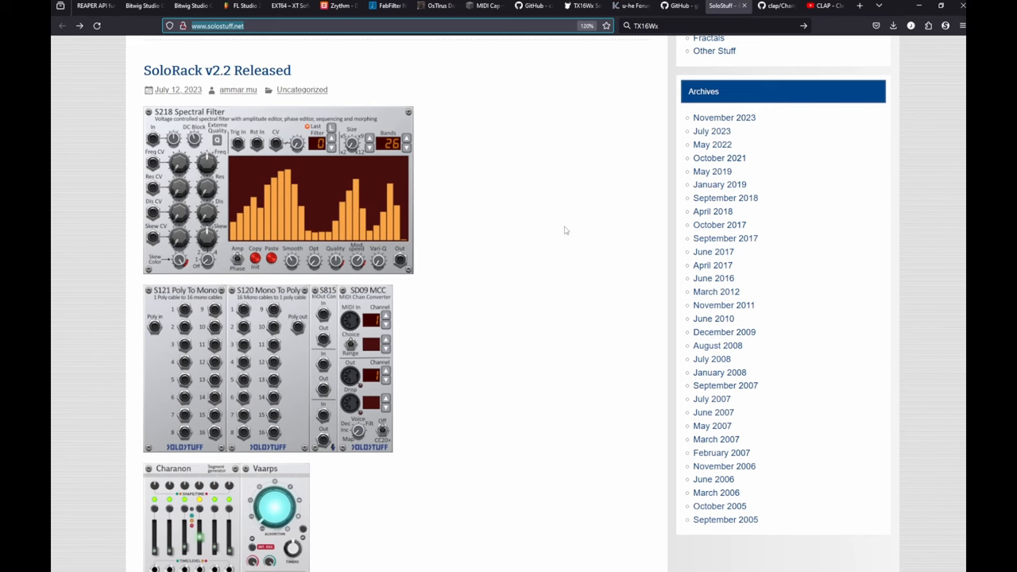
# - Read through the SoloRack v2.2 CLAP support notes and scroll back up
pyautogui.scroll(-3)
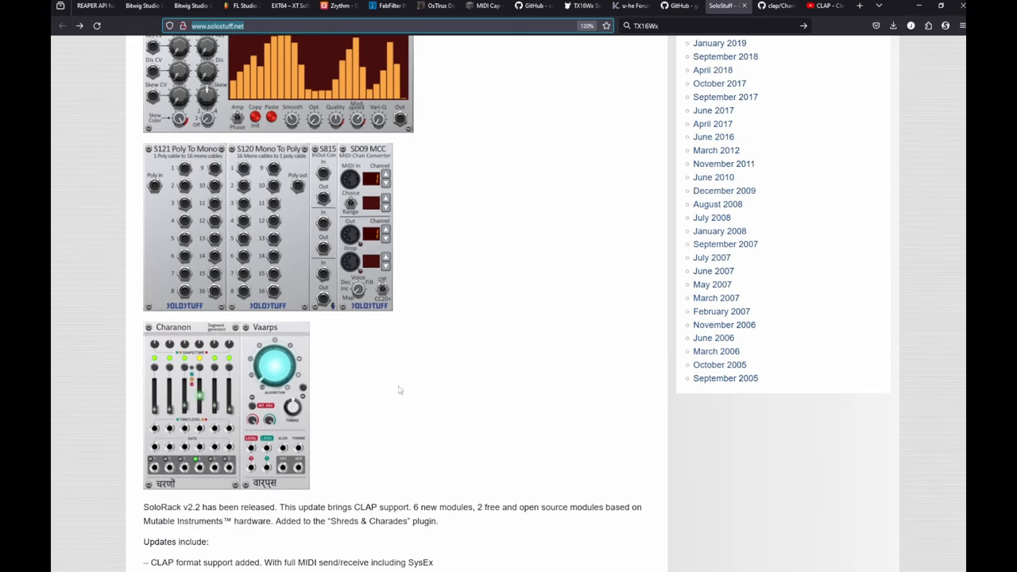
pyautogui.moveTo(495, 357)
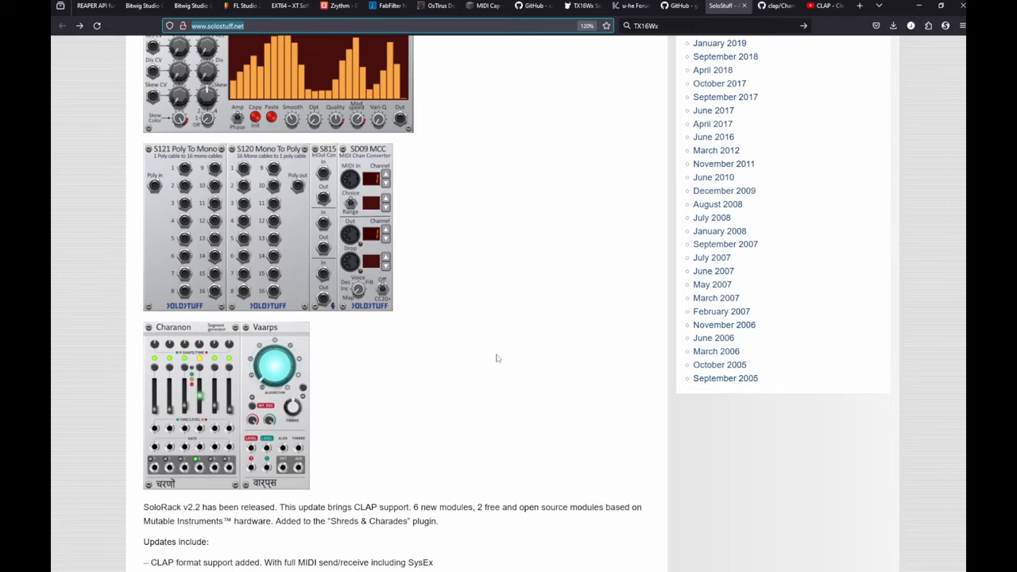
pyautogui.scroll(-3)
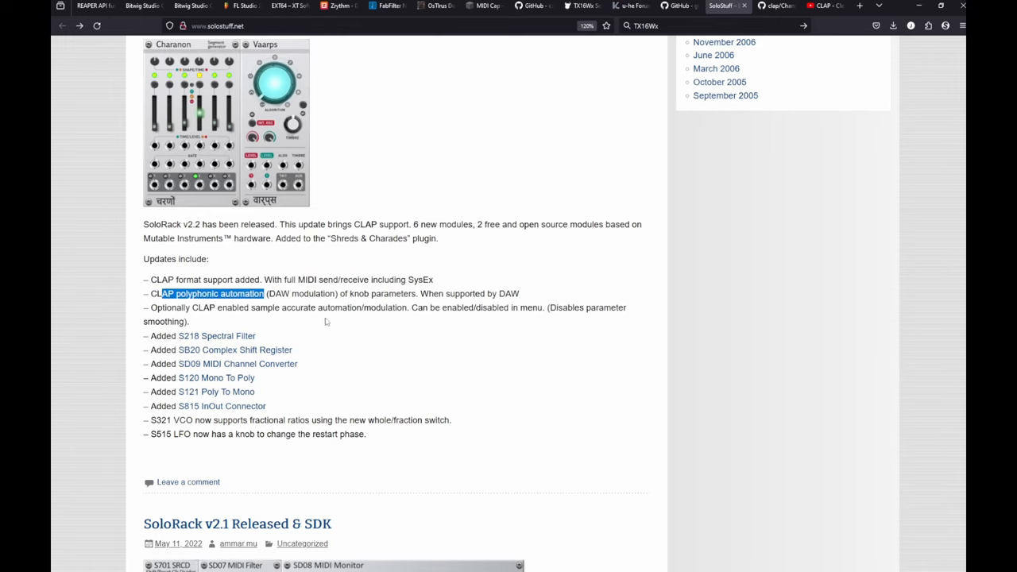
pyautogui.scroll(3)
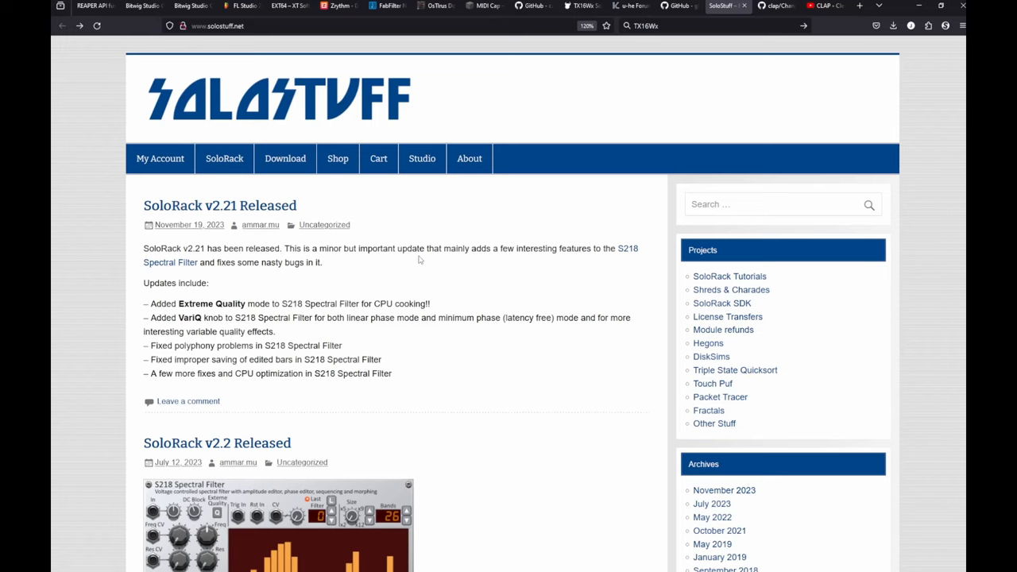
pyautogui.moveTo(284, 159)
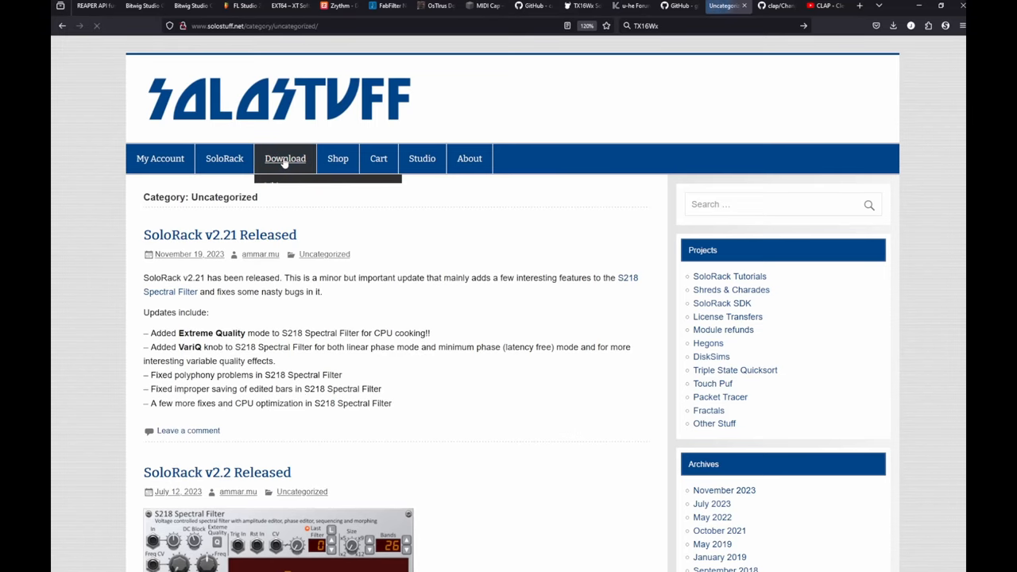
pyautogui.moveTo(337, 159)
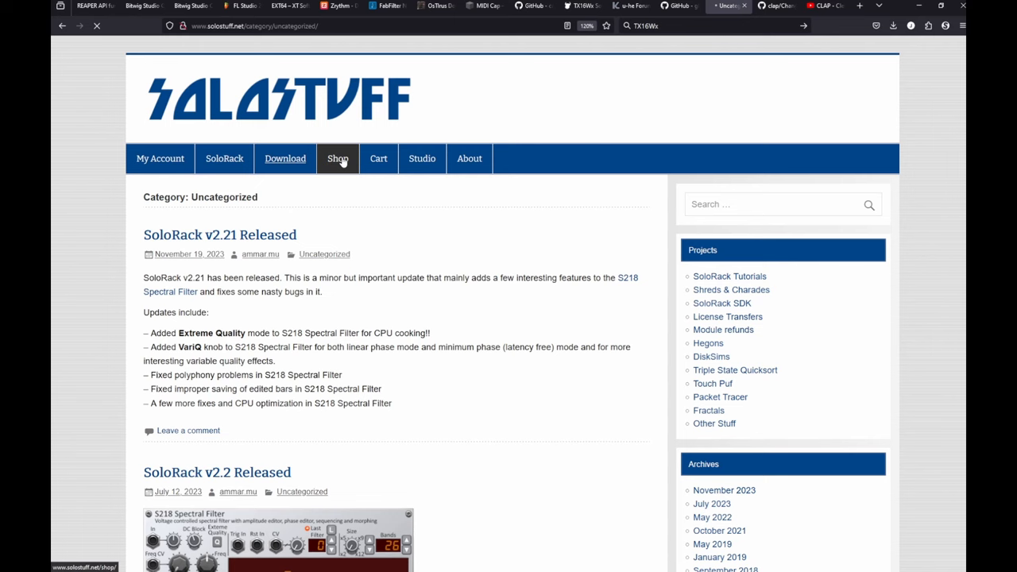
# - Open the SoloStuff shop page, then move on to the CLAP ChangeLog tab
pyautogui.click(337, 159)
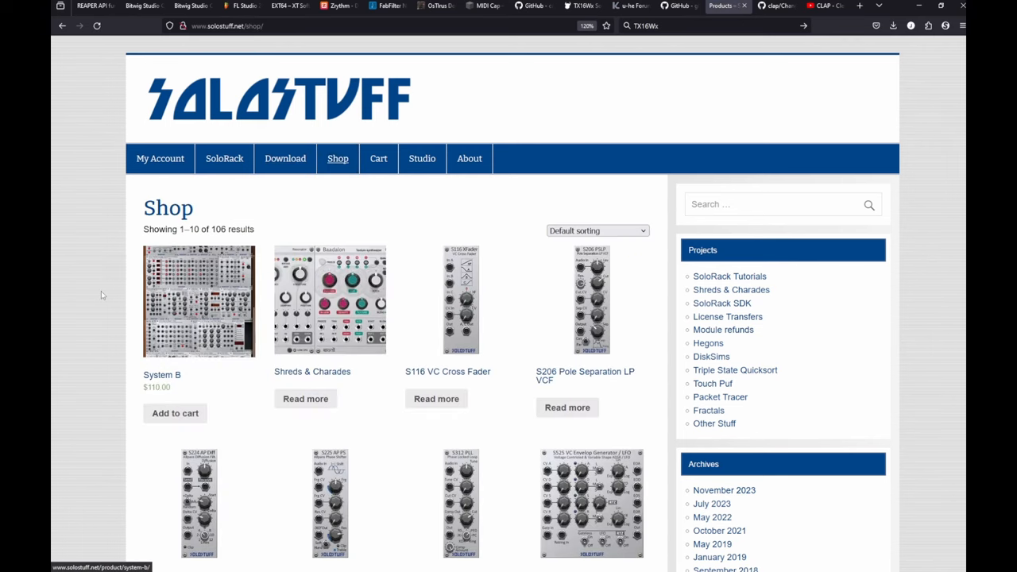
pyautogui.moveTo(310, 327)
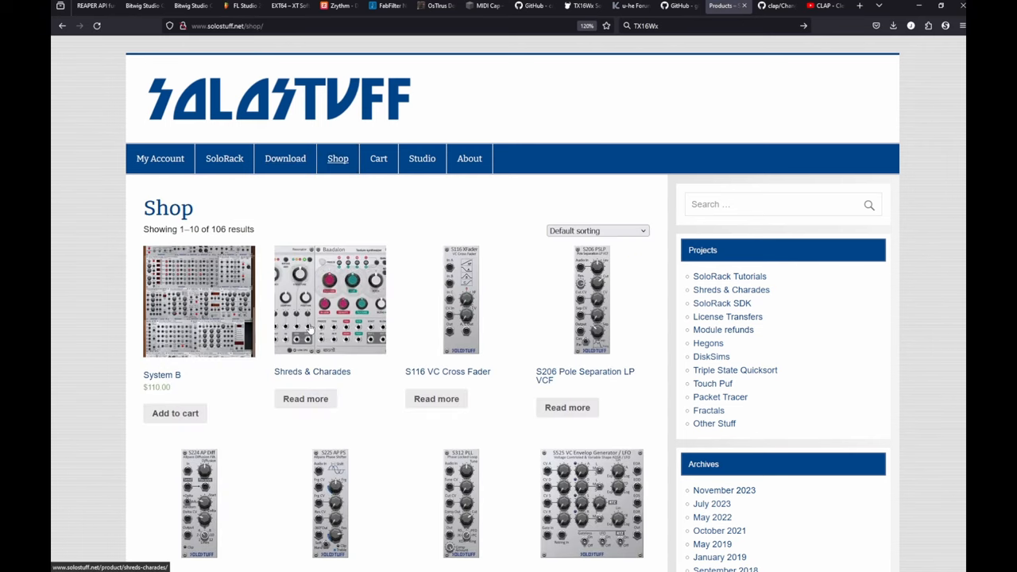
pyautogui.scroll(-3)
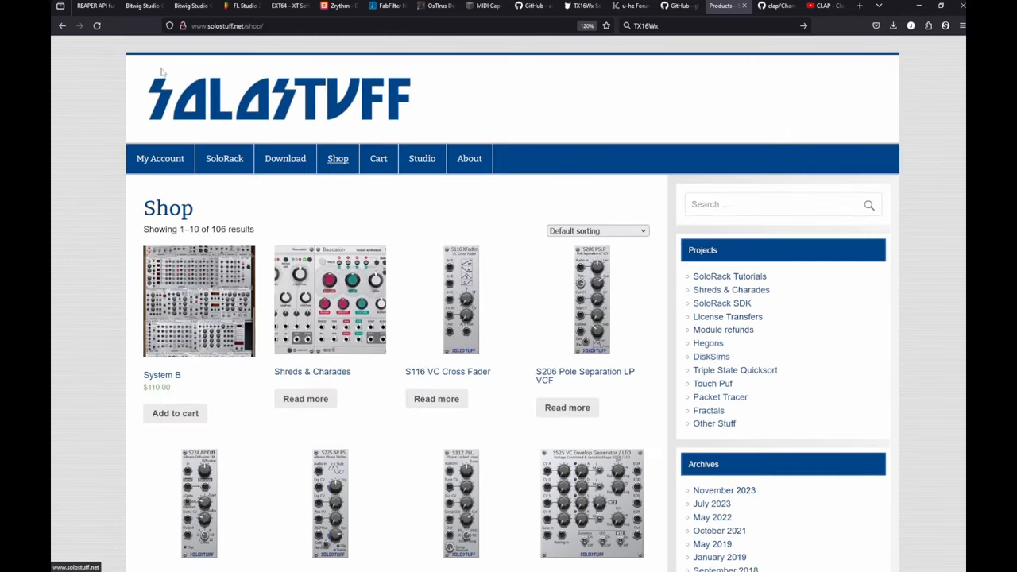
pyautogui.click(775, 6)
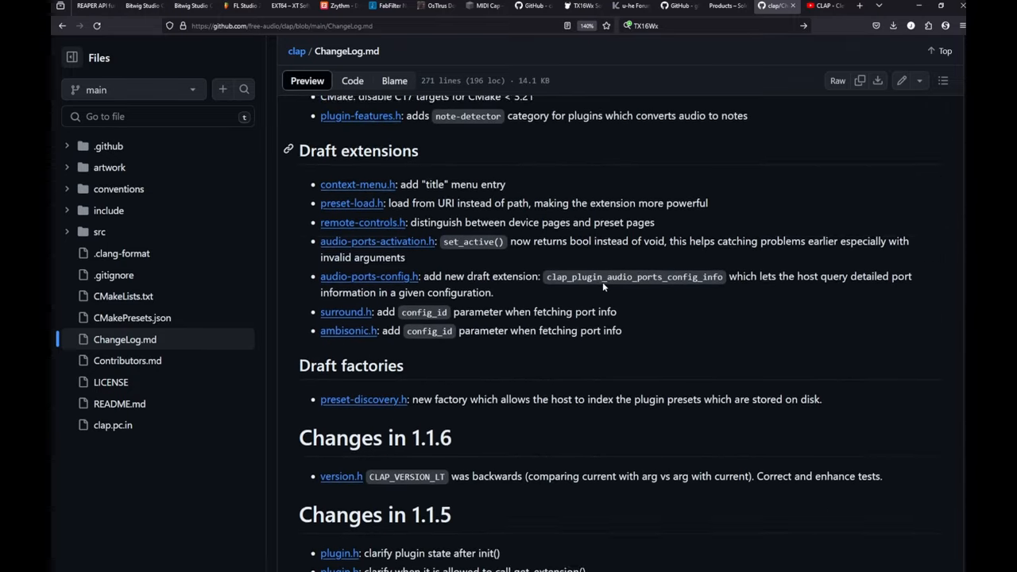
# - Scroll ChangeLog.md down to the Stabilize extensions list under Changes in 1.2.0, then bring up Bitwig Studio
pyautogui.scroll(-3)
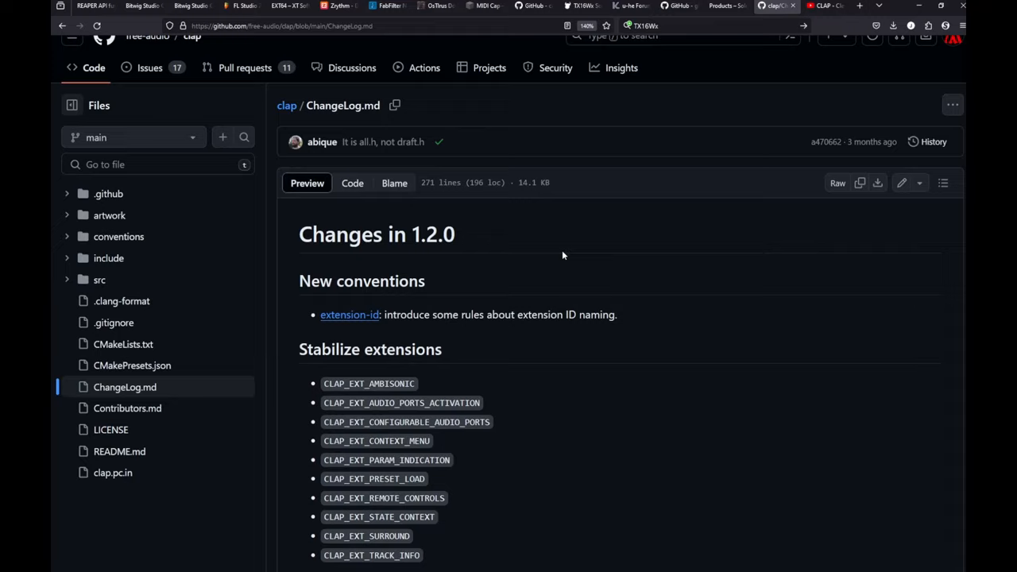
pyautogui.scroll(-3)
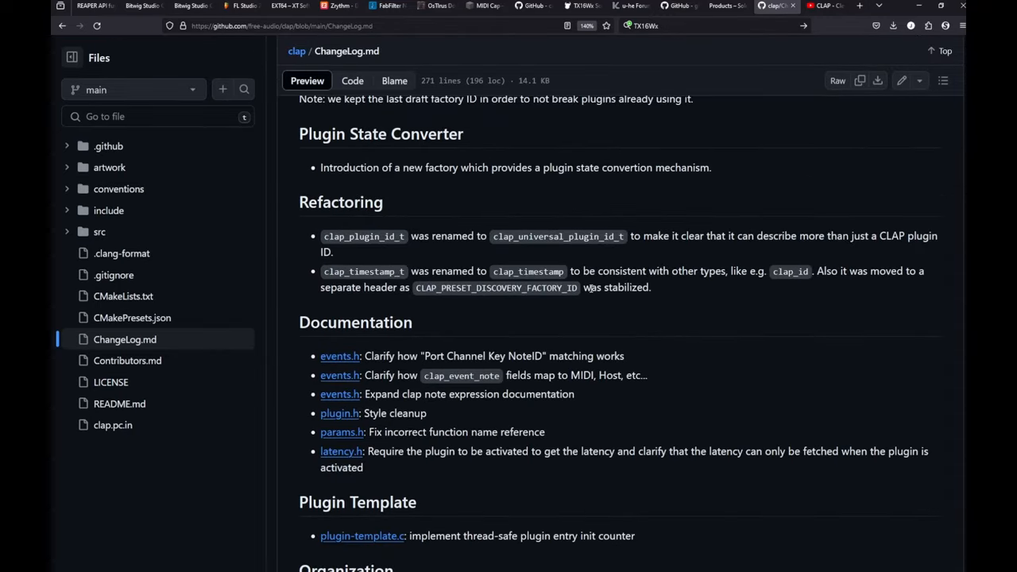
pyautogui.scroll(-3)
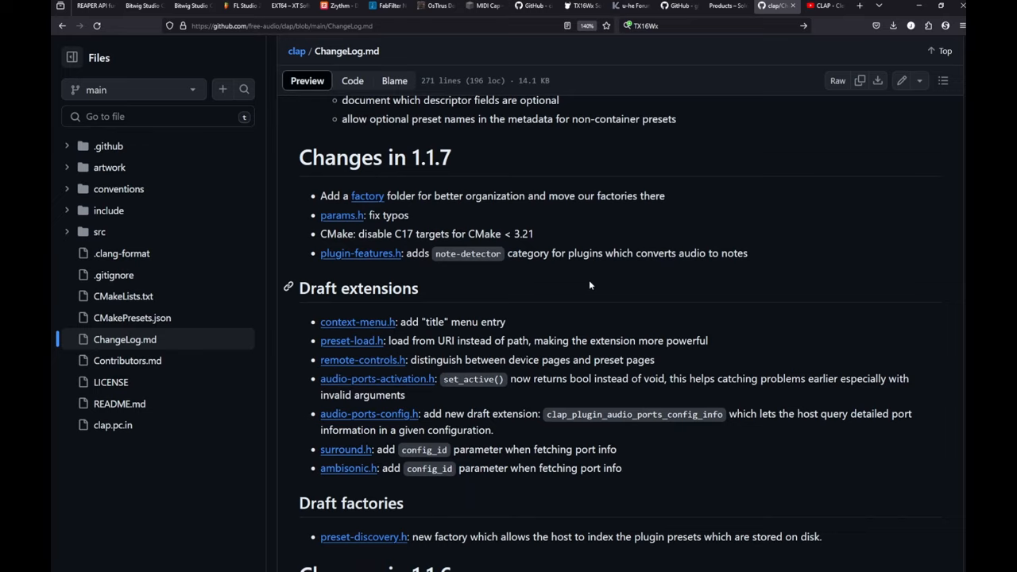
pyautogui.moveTo(302, 375)
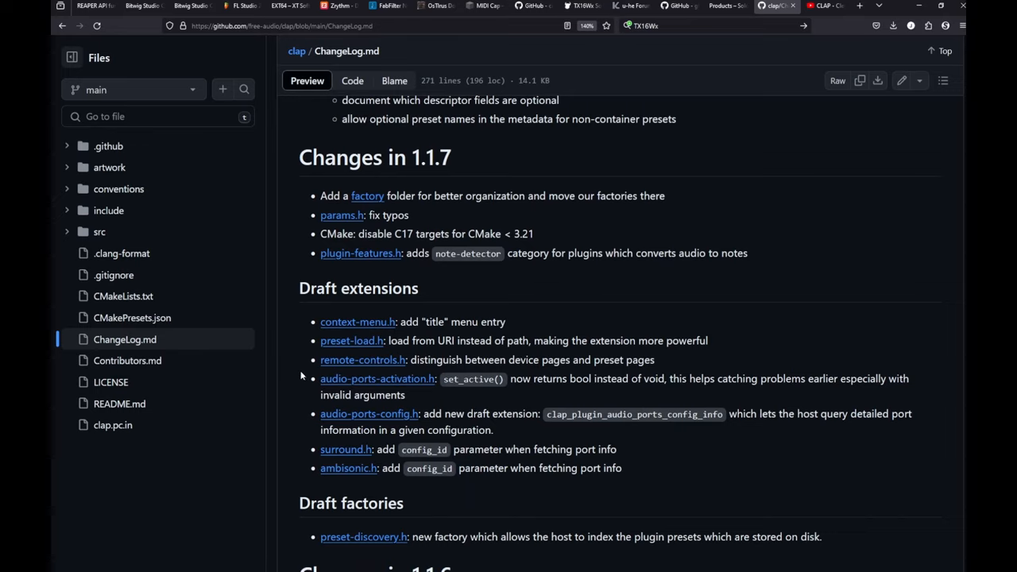
pyautogui.moveTo(346, 448)
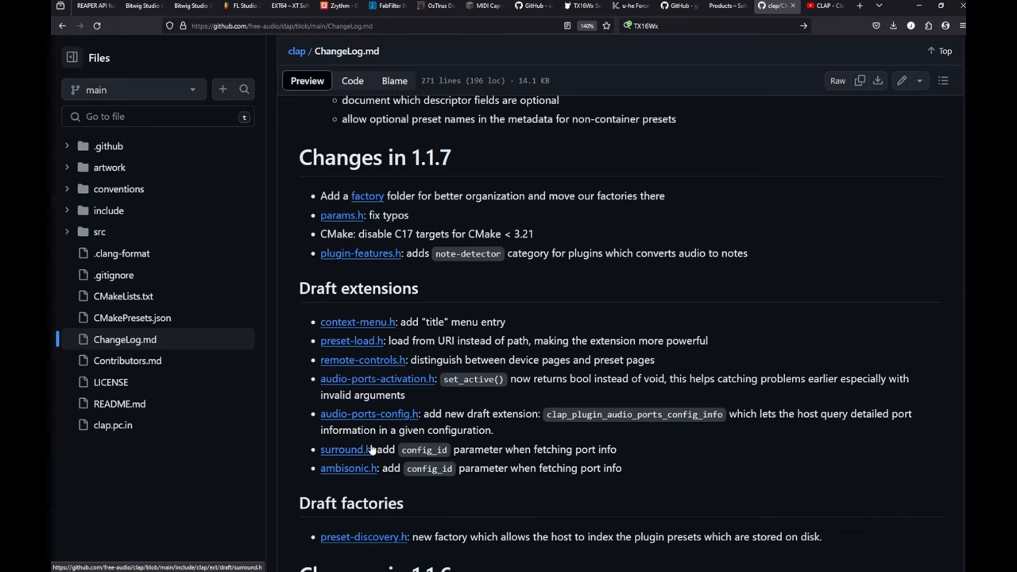
pyautogui.moveTo(312, 433)
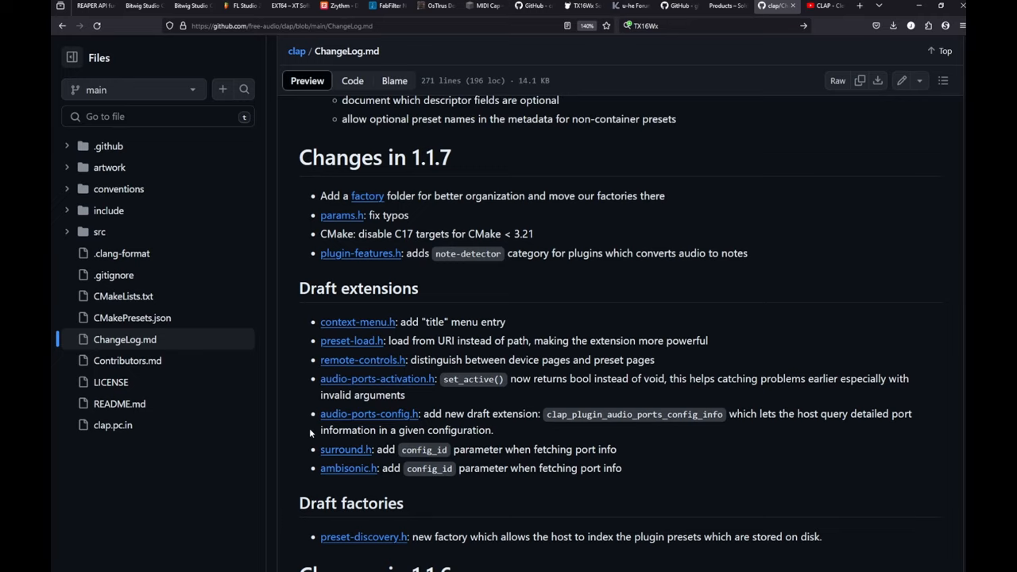
pyautogui.moveTo(443, 445)
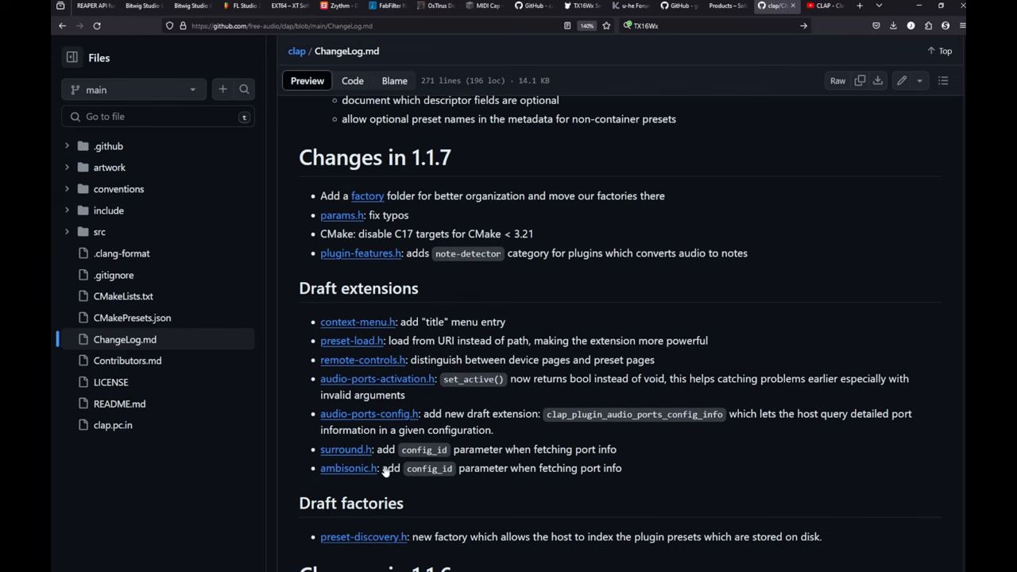
pyautogui.moveTo(557, 308)
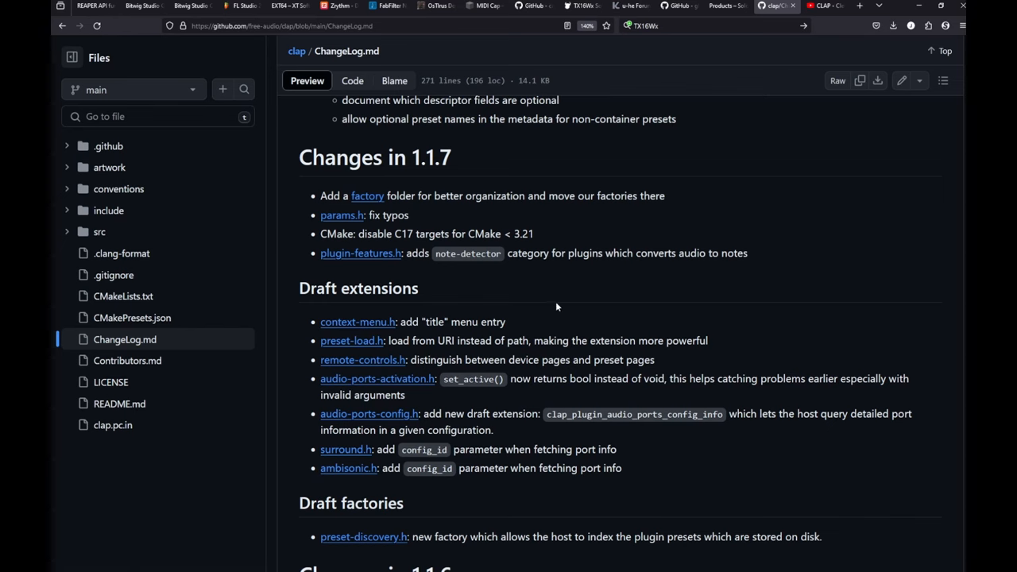
pyautogui.scroll(-3)
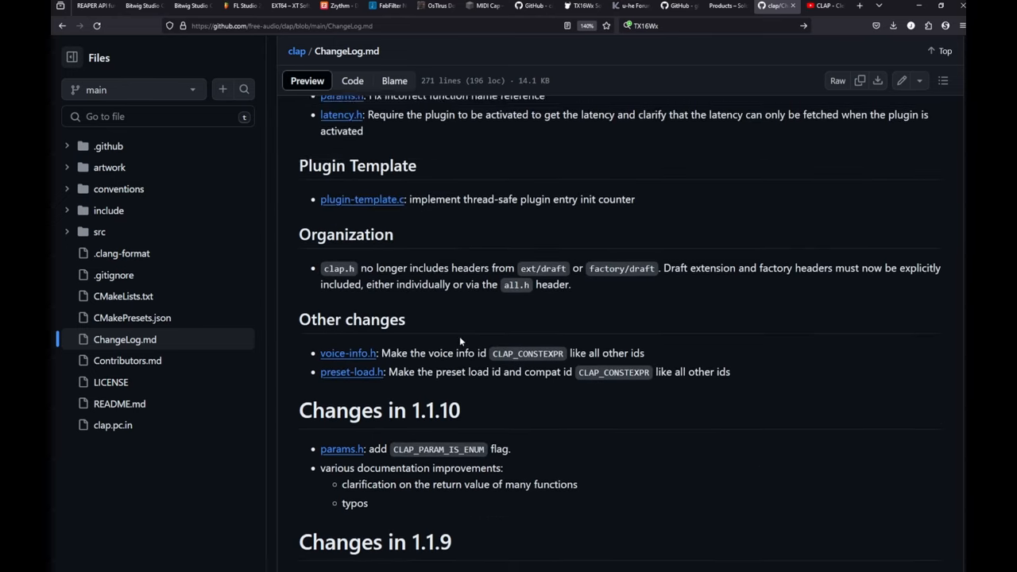
pyautogui.scroll(3)
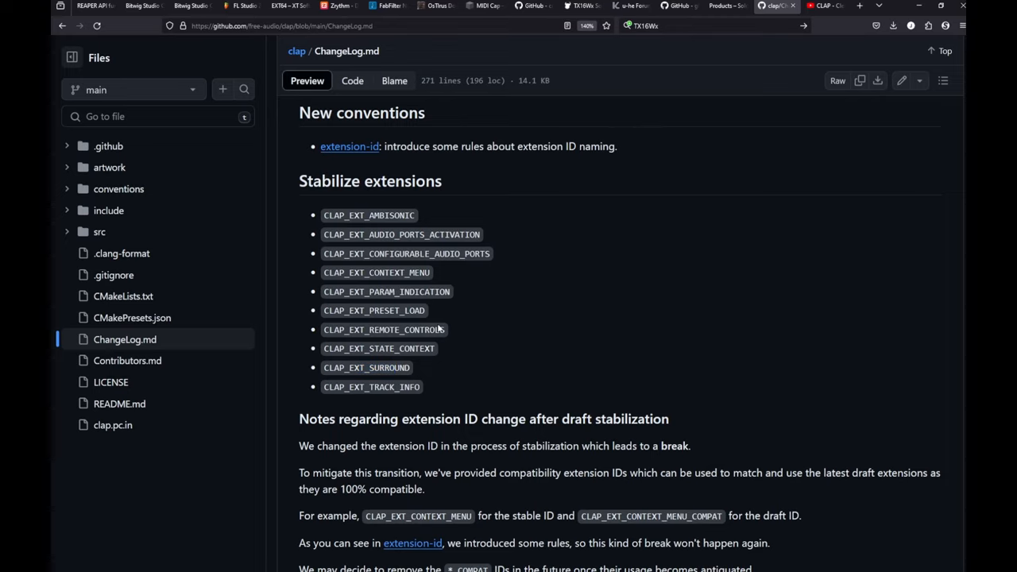
pyautogui.moveTo(323, 315)
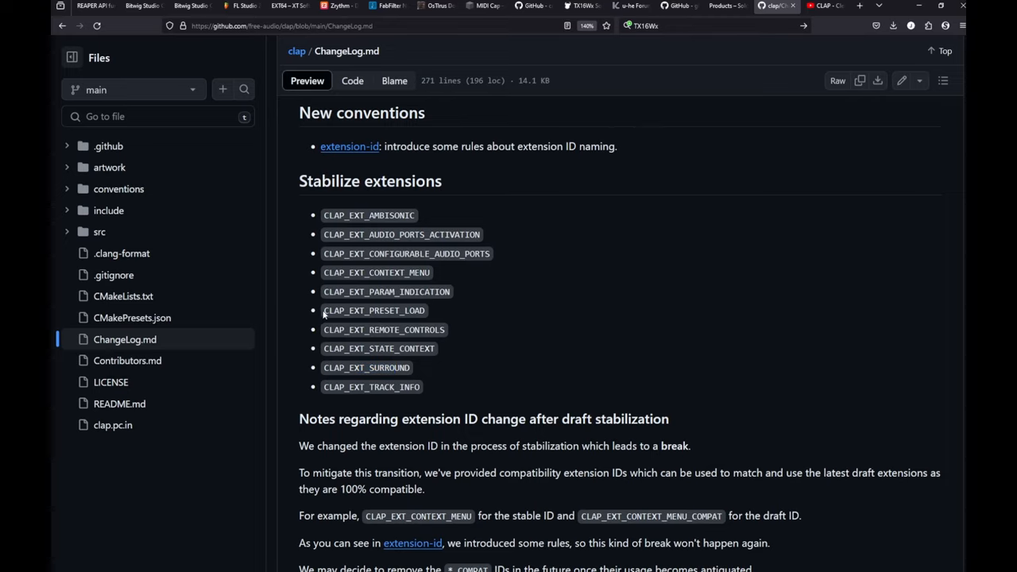
pyautogui.doubleClick(373, 310)
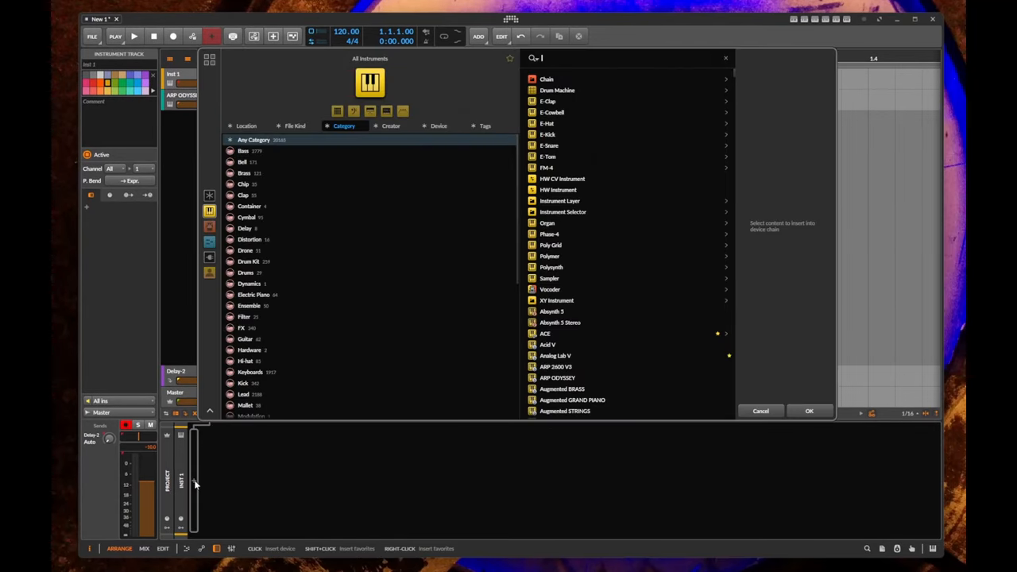
# - List u-he ACE presets under CLAP Plug-ins by device and audition two, settling on the bass preset
pyautogui.click(439, 125)
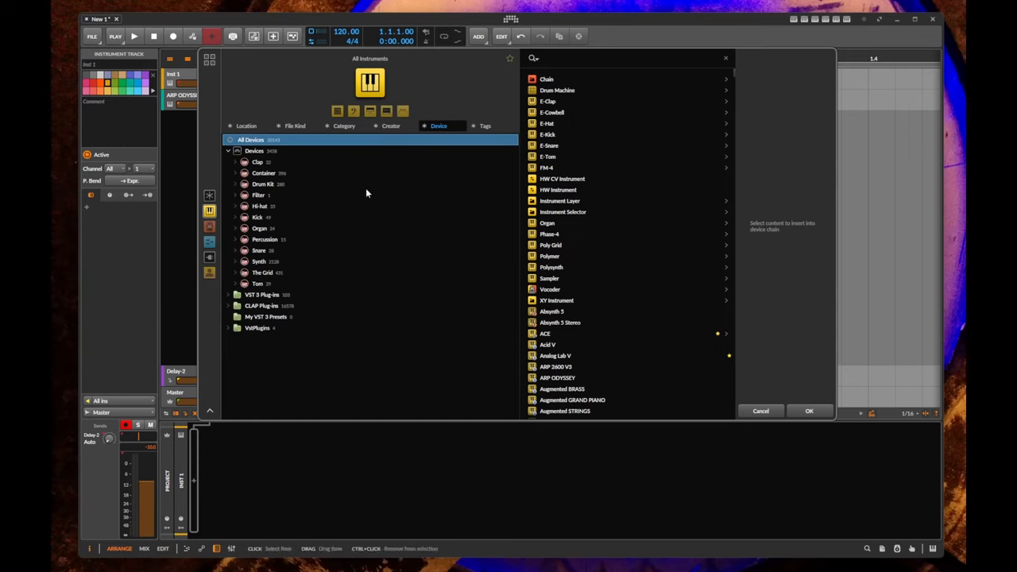
pyautogui.click(229, 305)
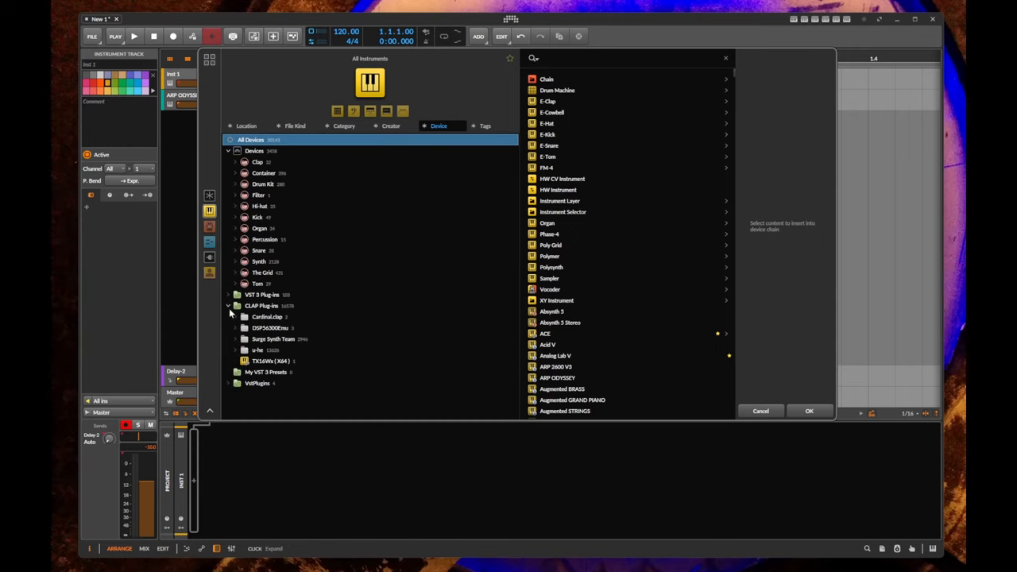
pyautogui.moveTo(270, 348)
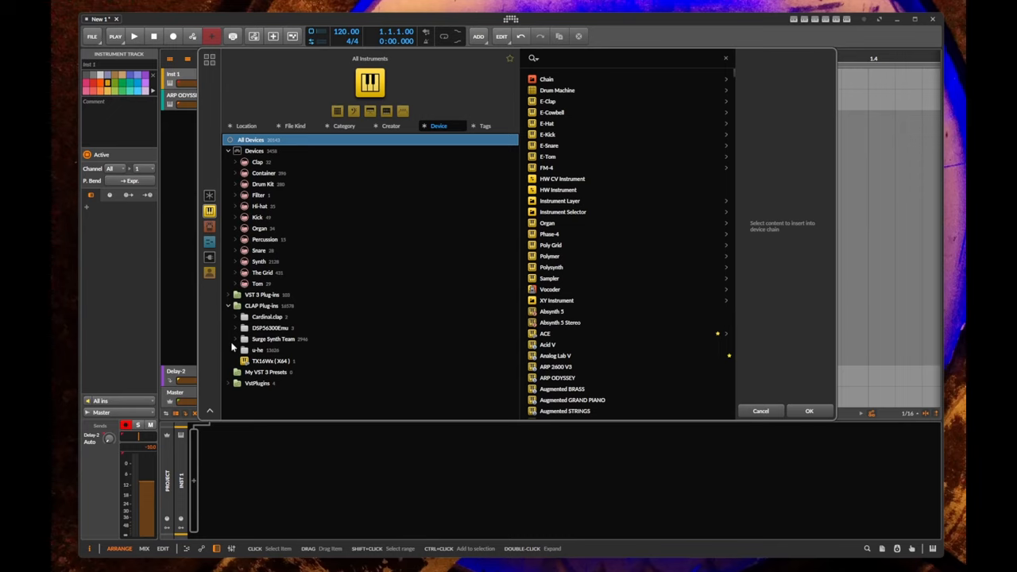
pyautogui.click(257, 350)
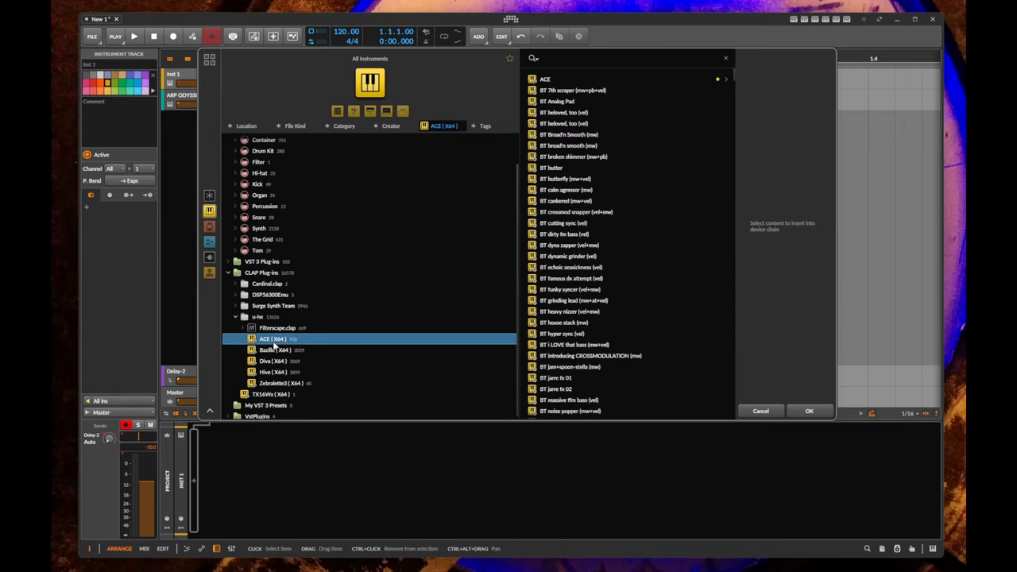
pyautogui.moveTo(605, 105)
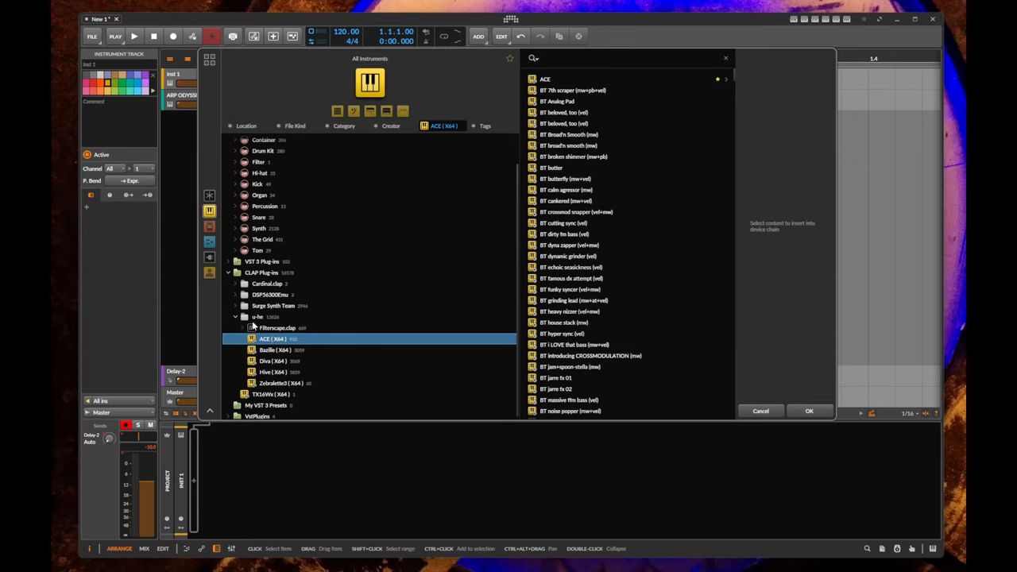
pyautogui.moveTo(277, 324)
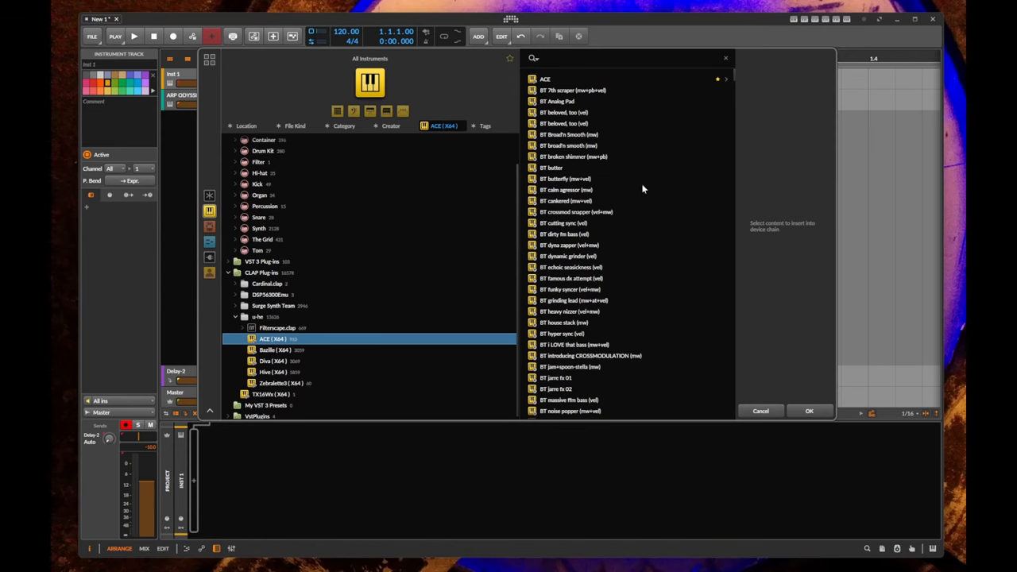
pyautogui.click(564, 177)
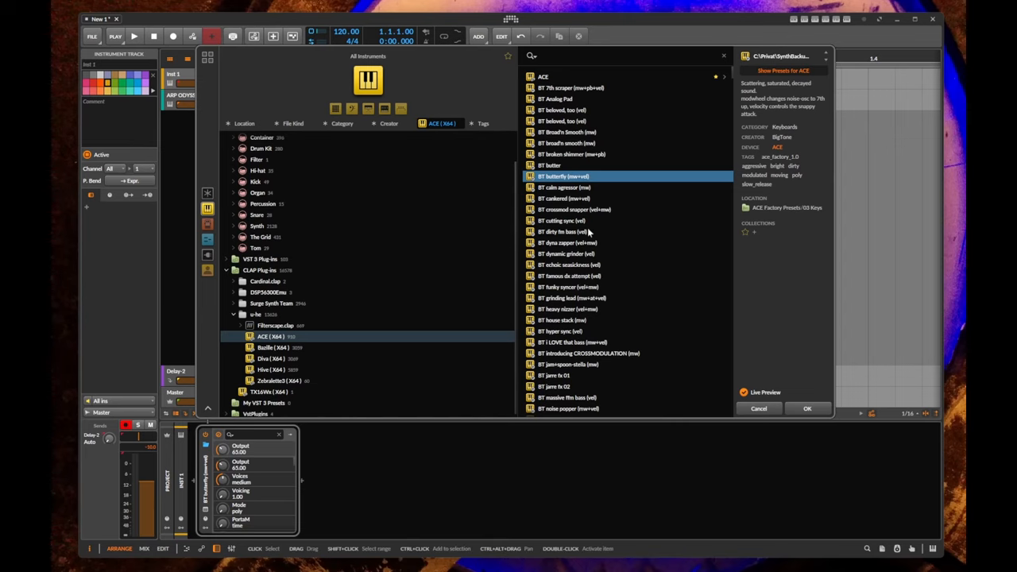
pyautogui.click(572, 342)
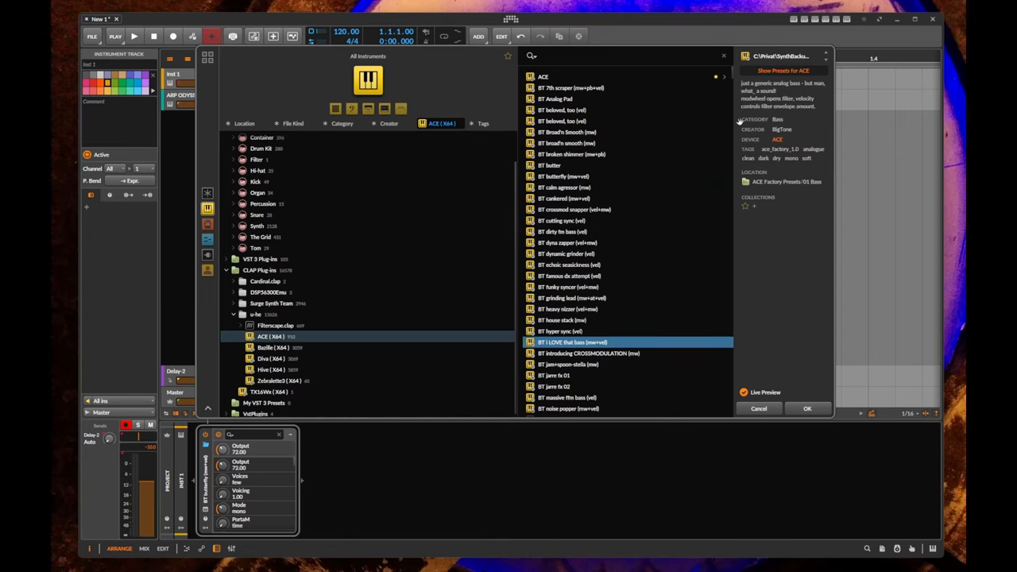
pyautogui.moveTo(558, 300)
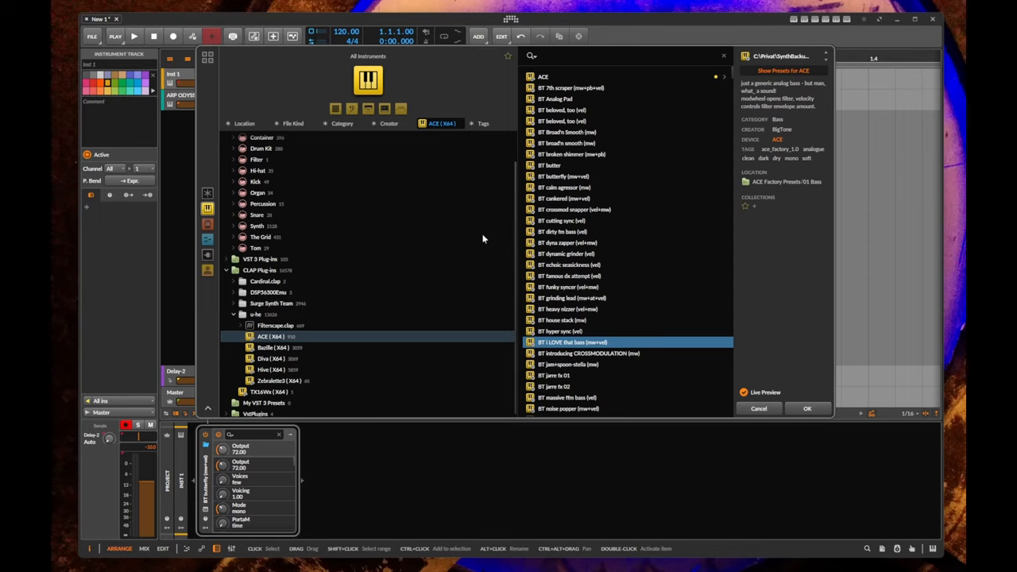
pyautogui.moveTo(690, 298)
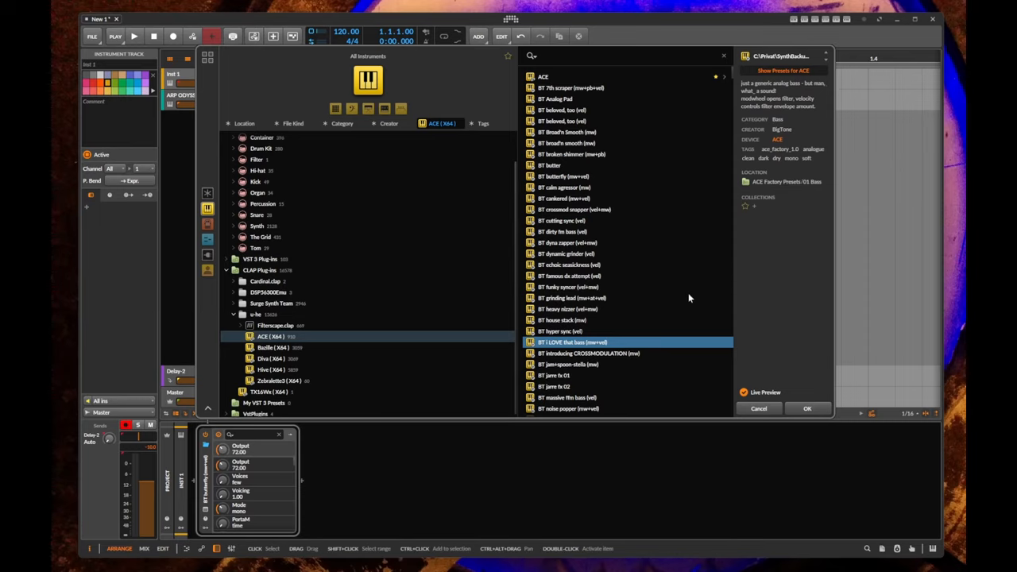
pyautogui.moveTo(801, 121)
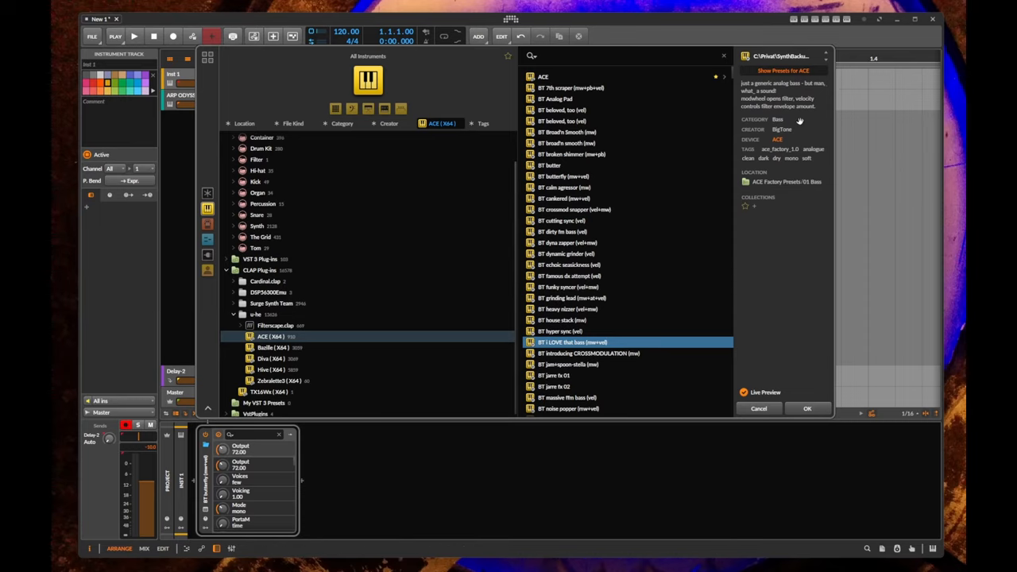
pyautogui.moveTo(381, 297)
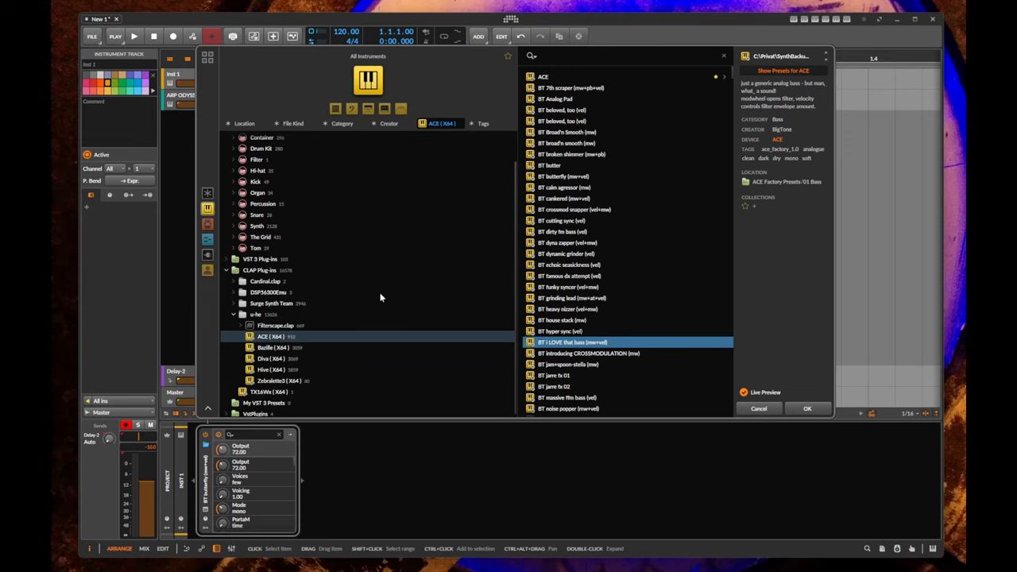
pyautogui.moveTo(444, 248)
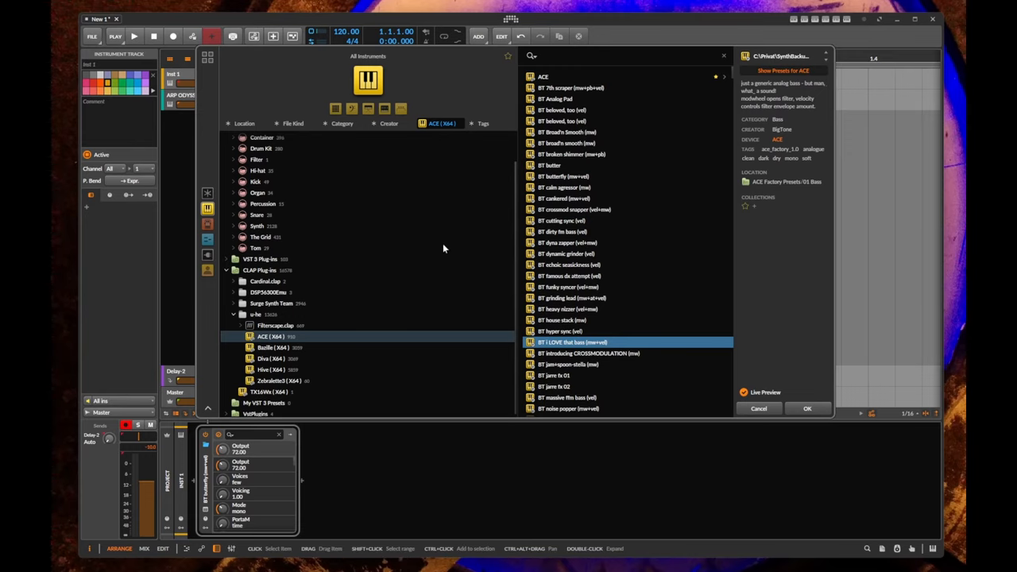
pyautogui.moveTo(454, 236)
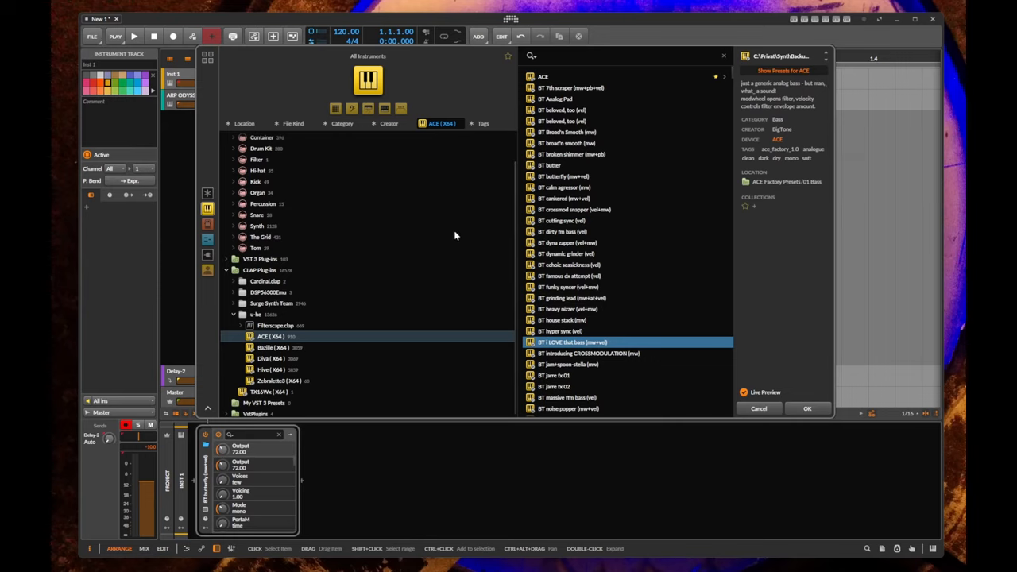
pyautogui.moveTo(374, 310)
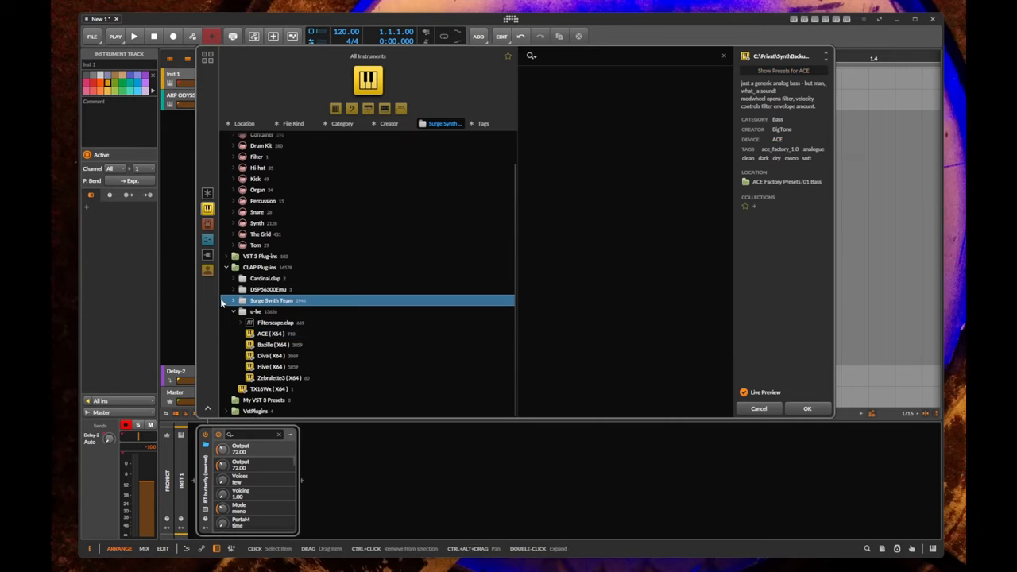
# - Load Surge XT's '11 Example - Reich - Piano Phase' preset from the Surge Synth Team folder onto the track
pyautogui.click(272, 310)
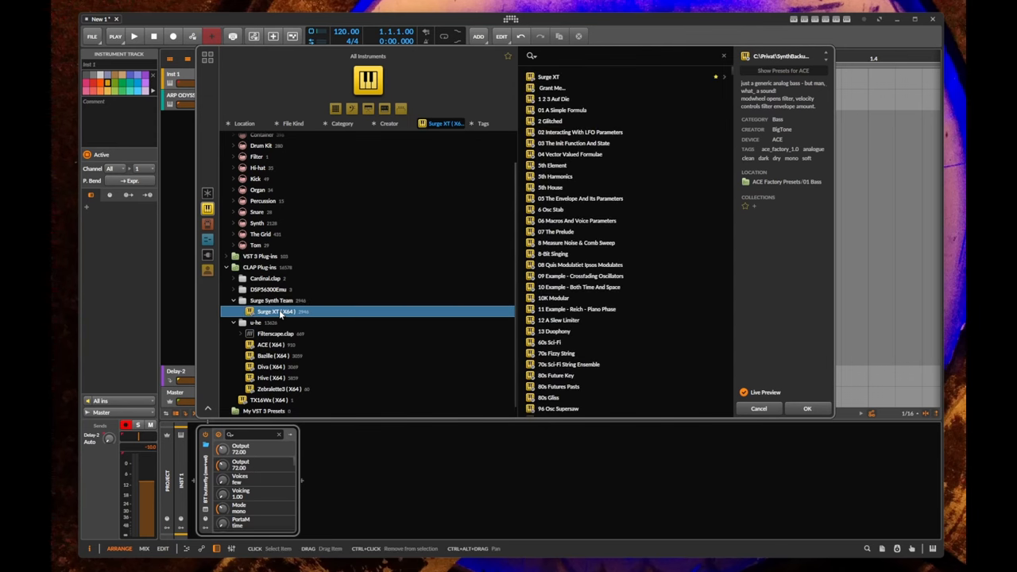
pyautogui.click(575, 308)
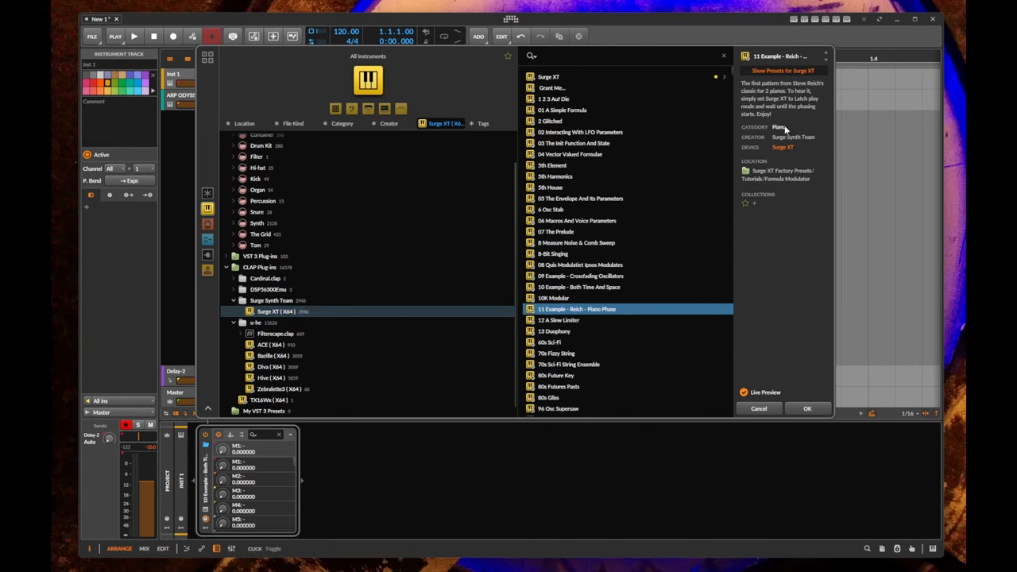
pyautogui.moveTo(620, 381)
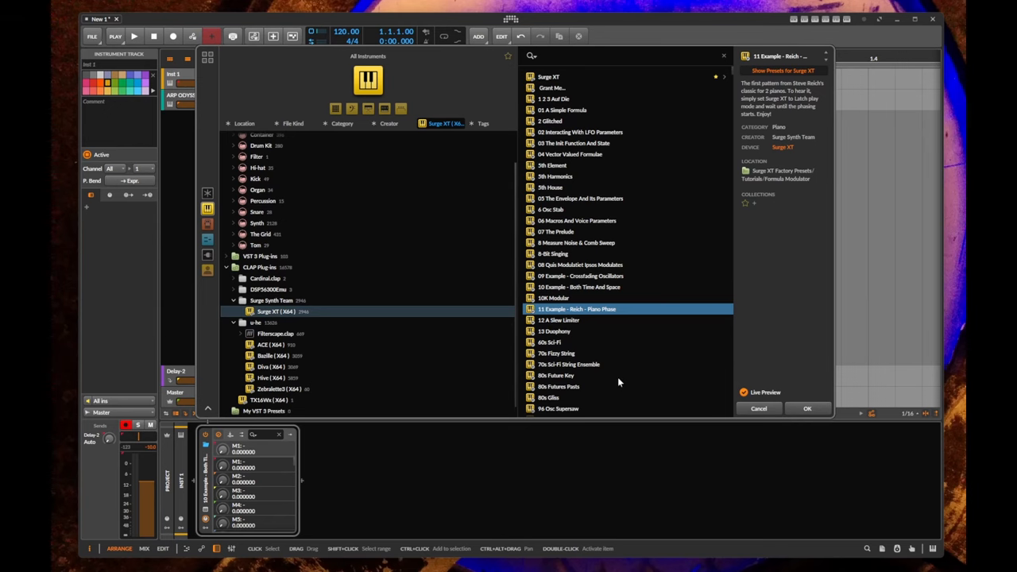
pyautogui.click(807, 409)
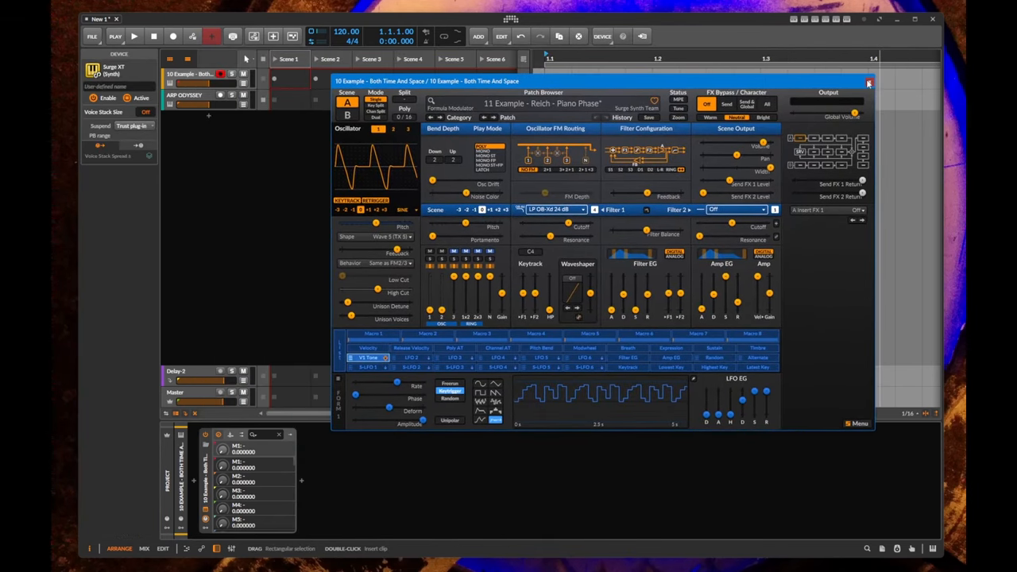
# - Close the Surge XT editor and show the track's remote controls with the plug-in's page list
pyautogui.click(868, 82)
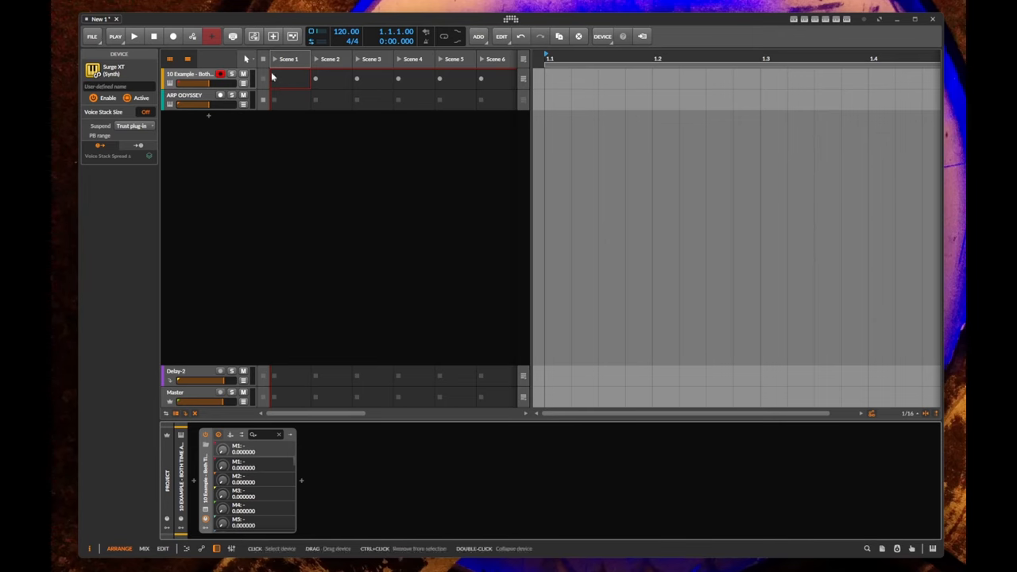
pyautogui.click(184, 95)
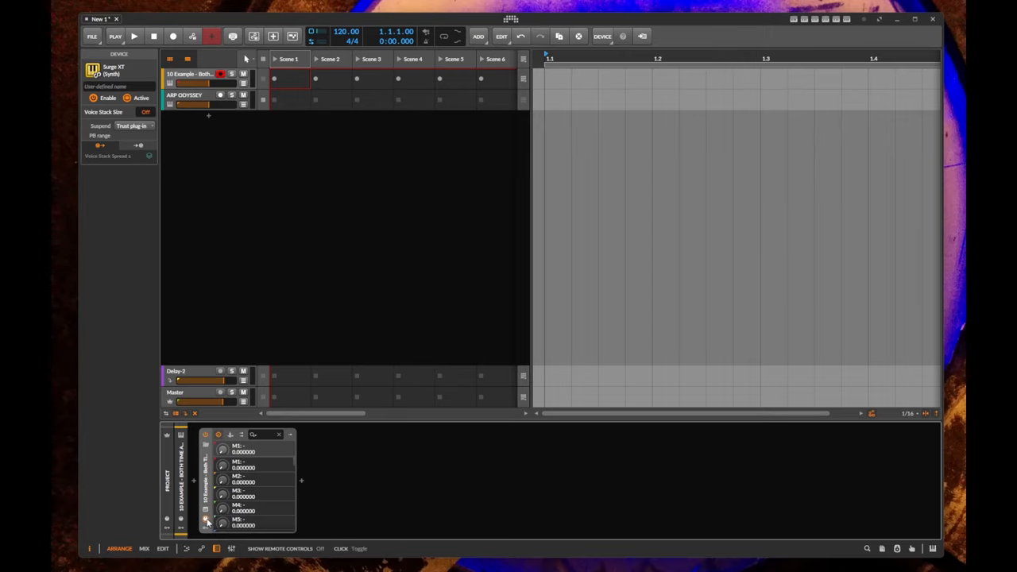
pyautogui.click(205, 521)
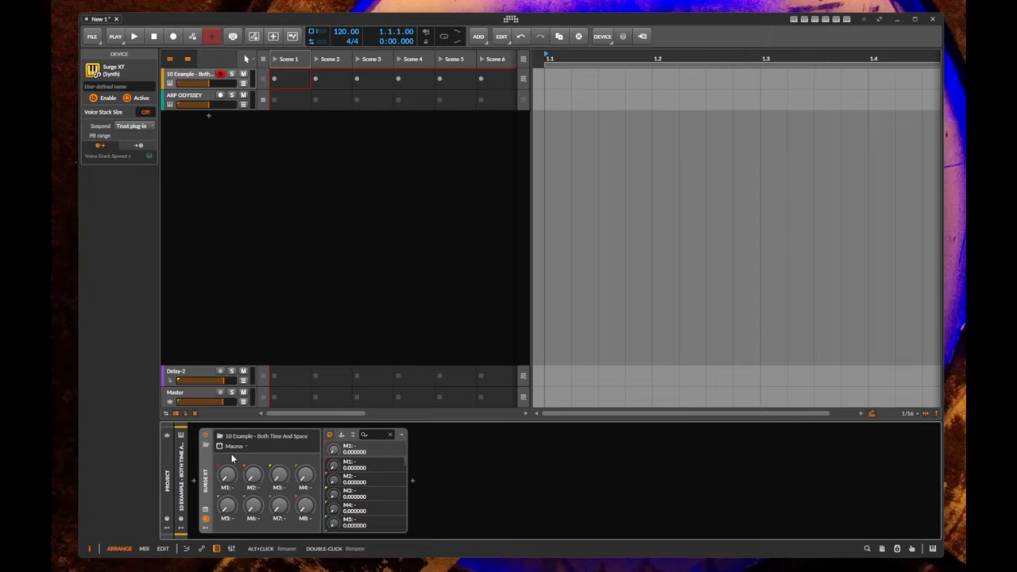
pyautogui.click(236, 445)
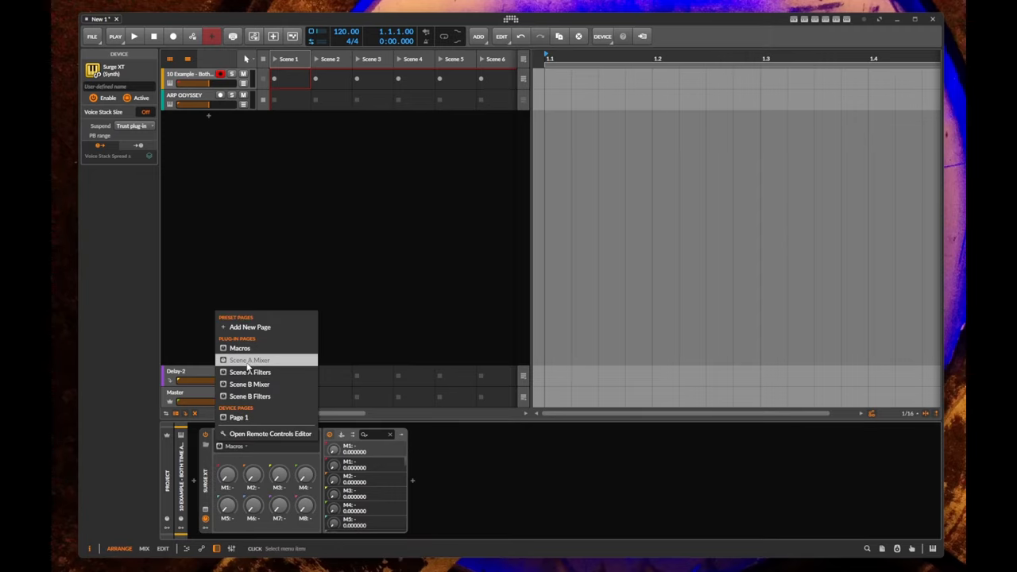
pyautogui.moveTo(239, 348)
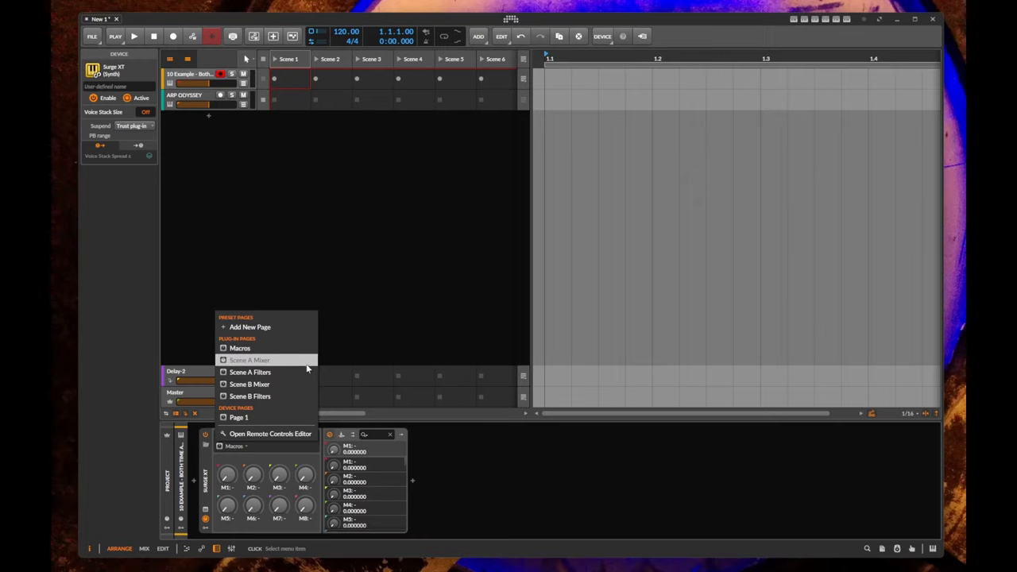
pyautogui.moveTo(279, 359)
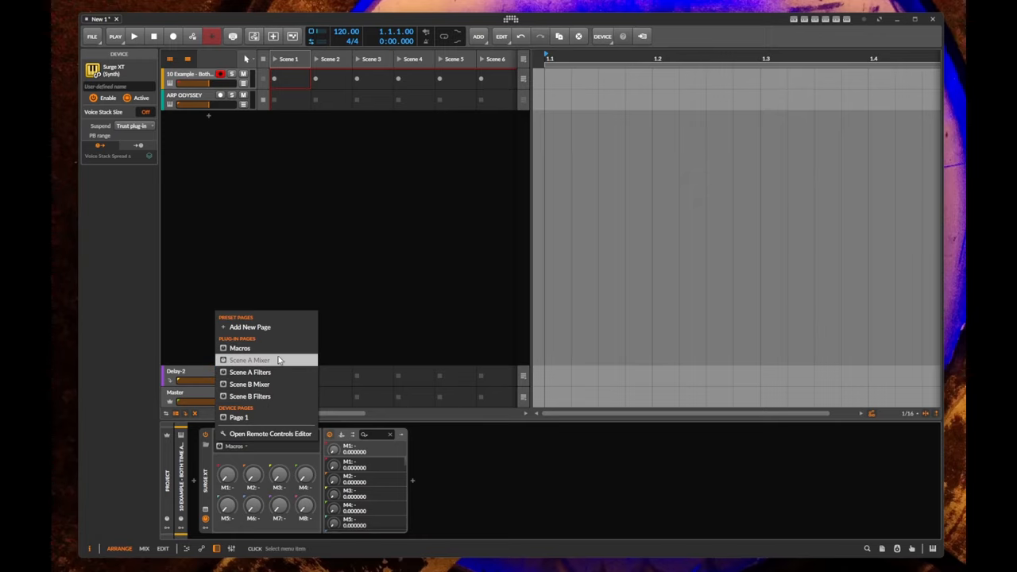